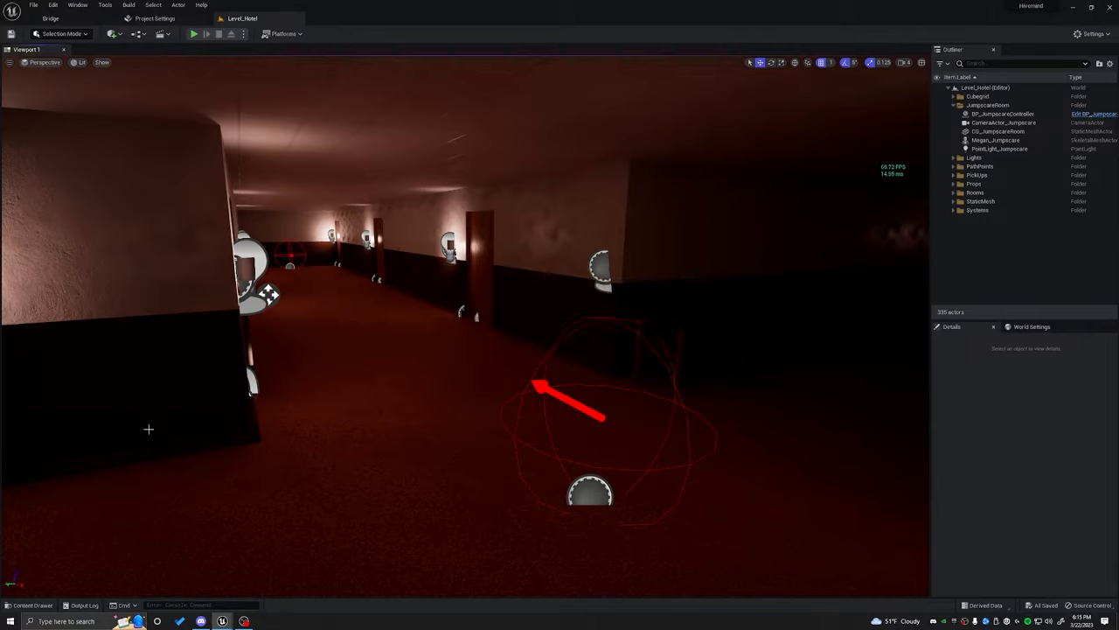
pyautogui.moveTo(274, 430)
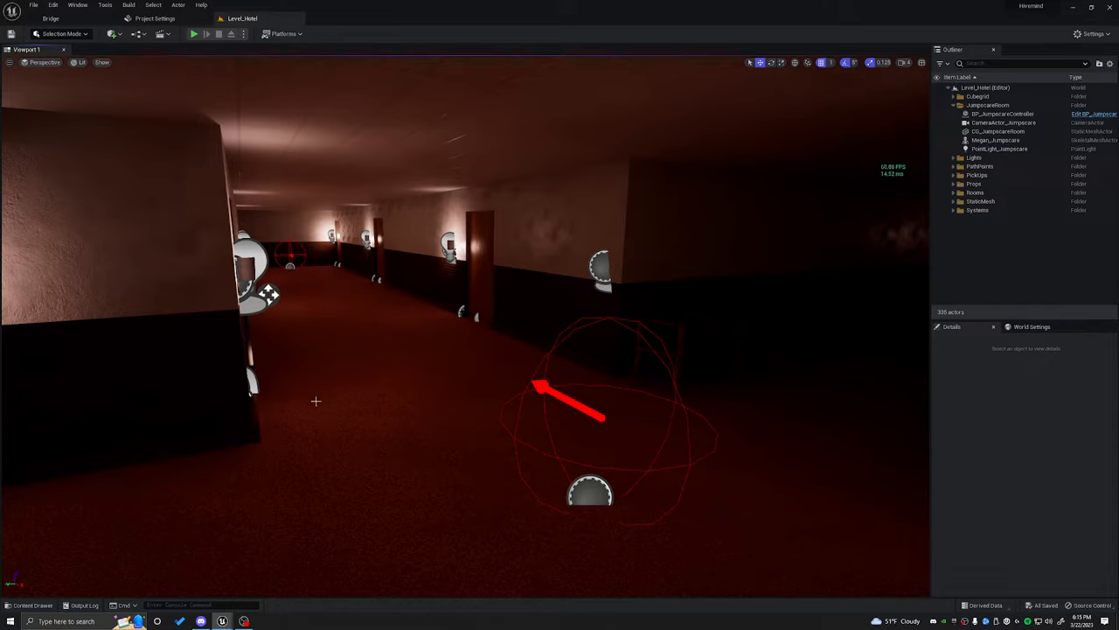
pyautogui.moveTo(350, 425)
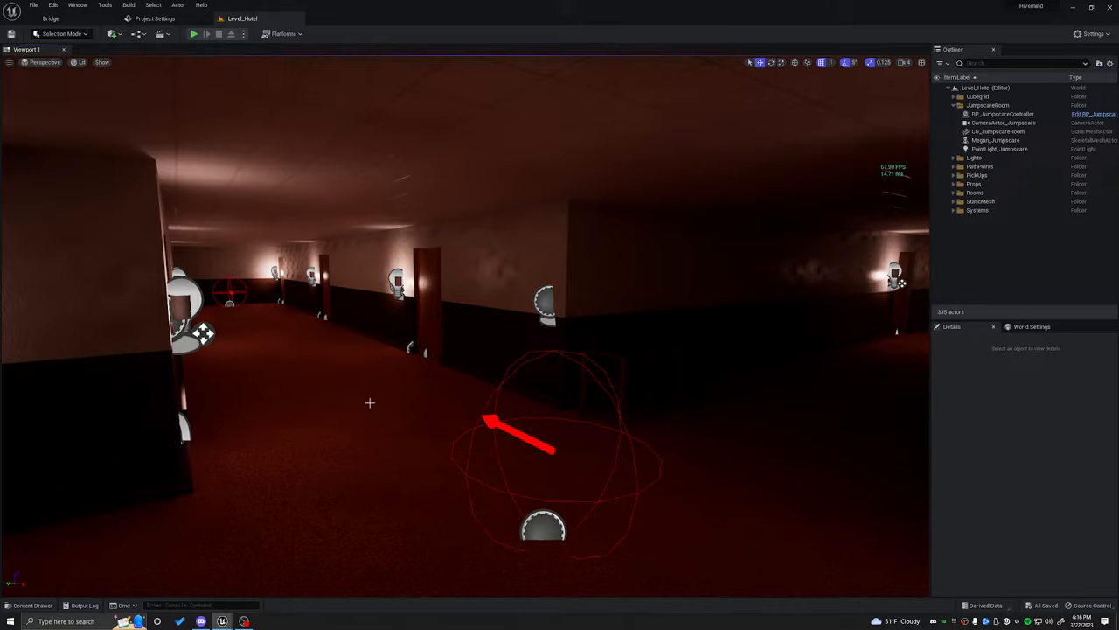
pyautogui.moveTo(270, 456)
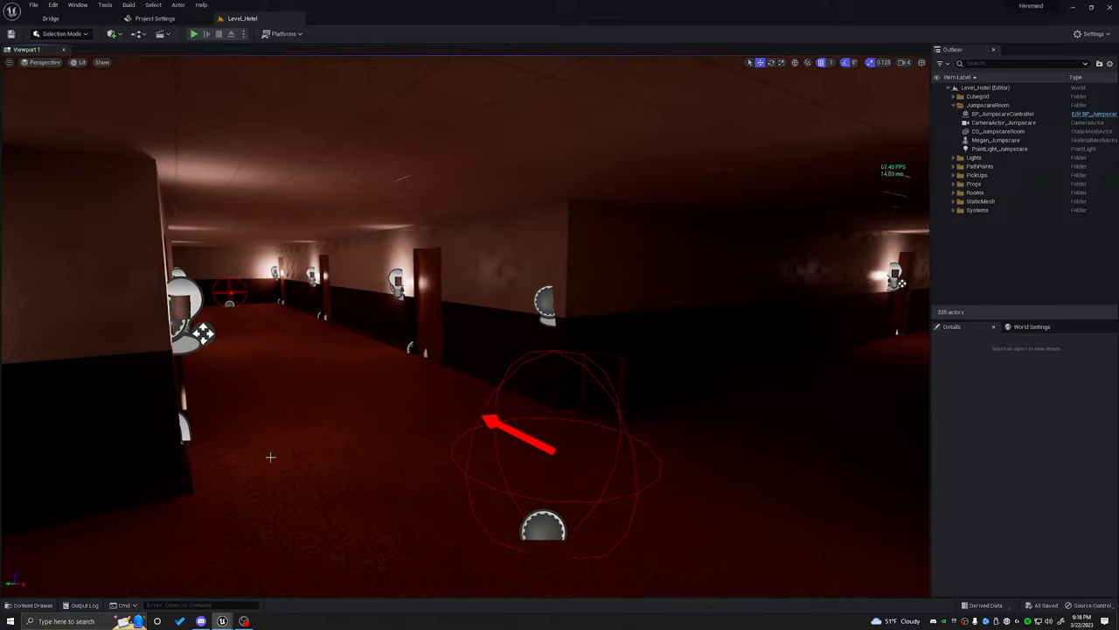
pyautogui.moveTo(199, 595)
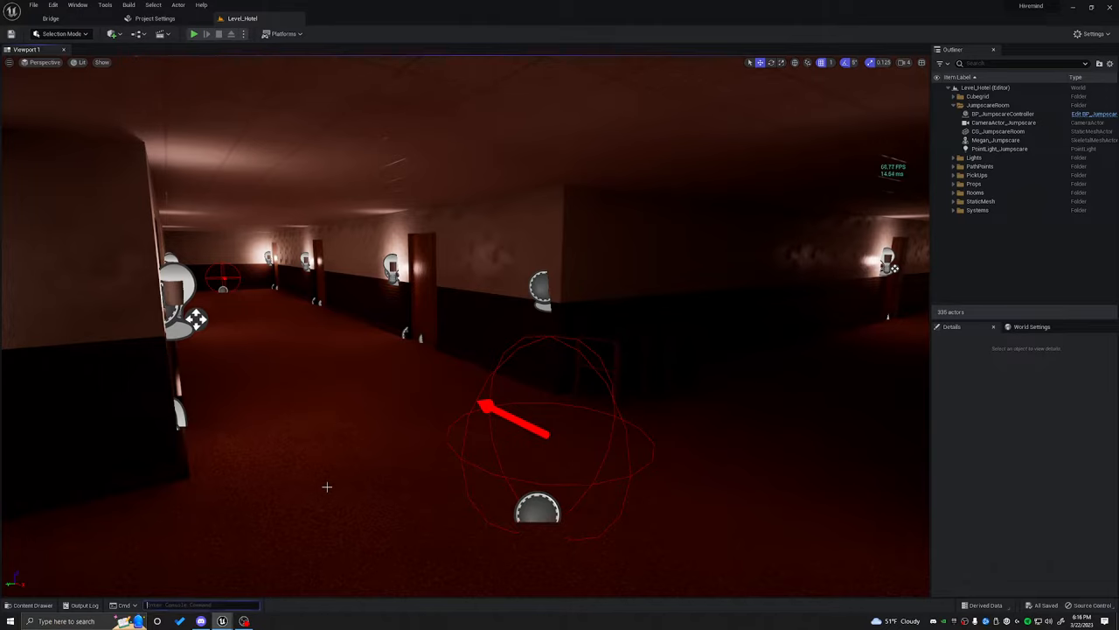
# Step: Run profilegpu from the console to capture a GPU profile and reposition the Visualizer window
pyautogui.write('profileGPU')
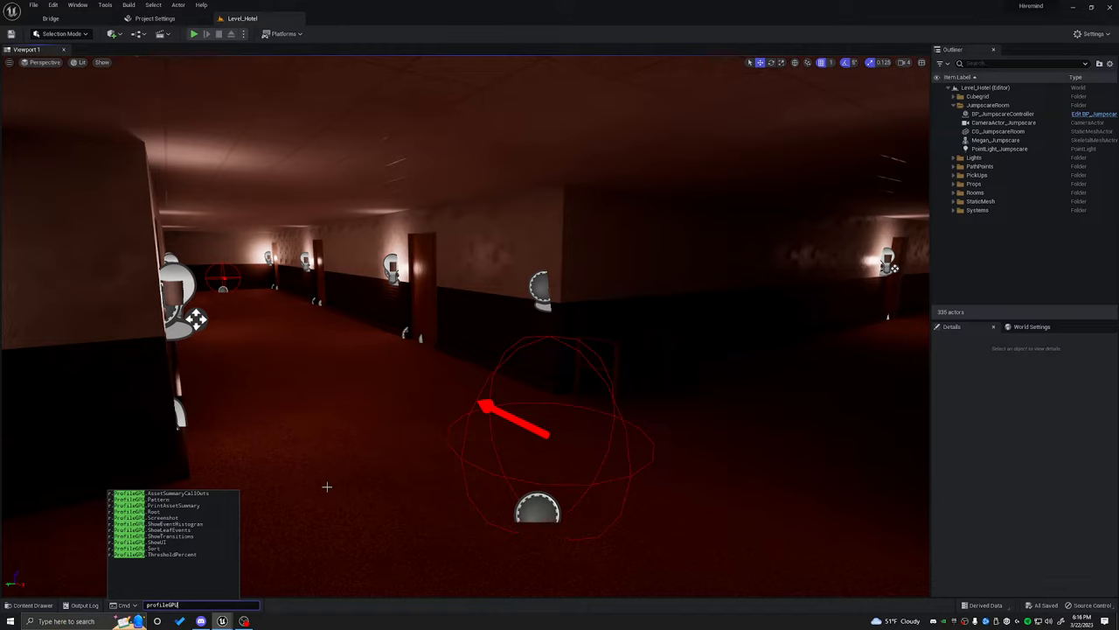
pyautogui.press('enter')
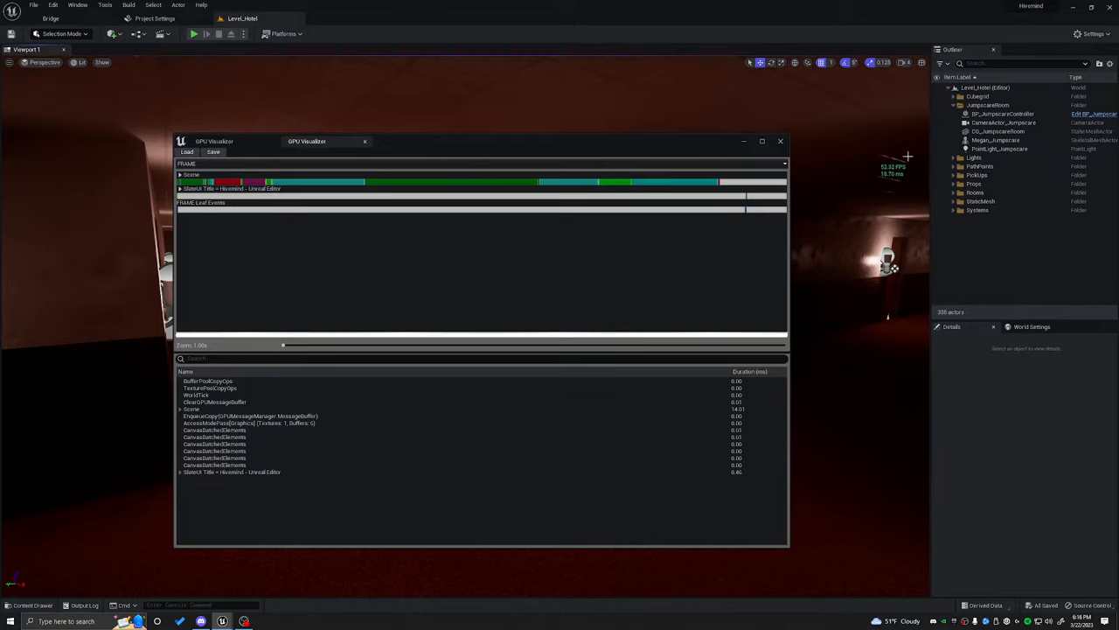
pyautogui.moveTo(920, 185)
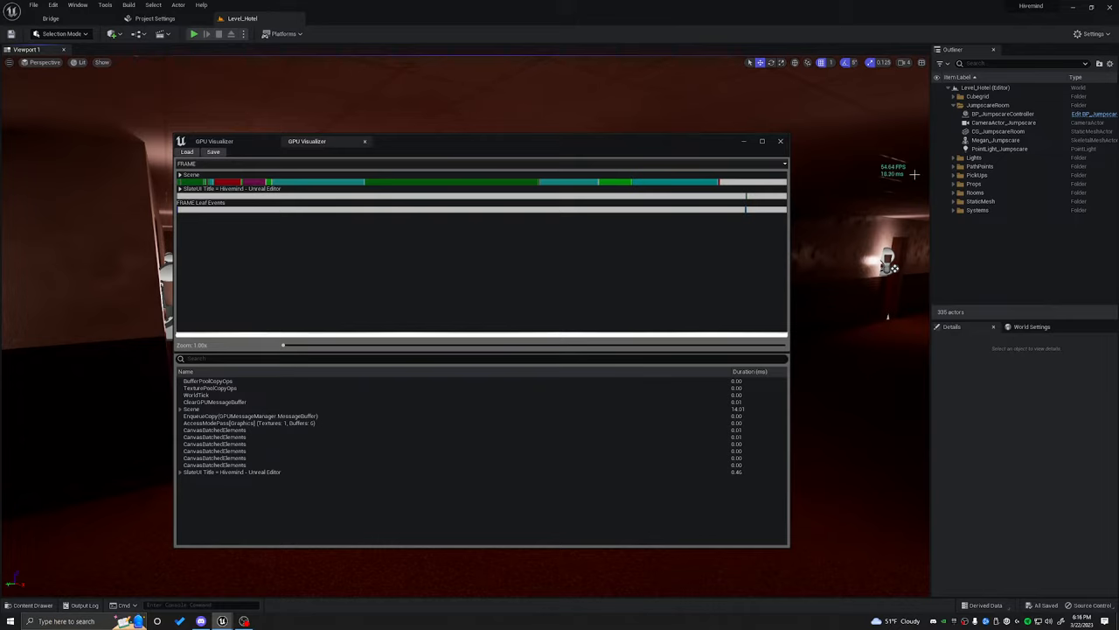
pyautogui.moveTo(368, 281)
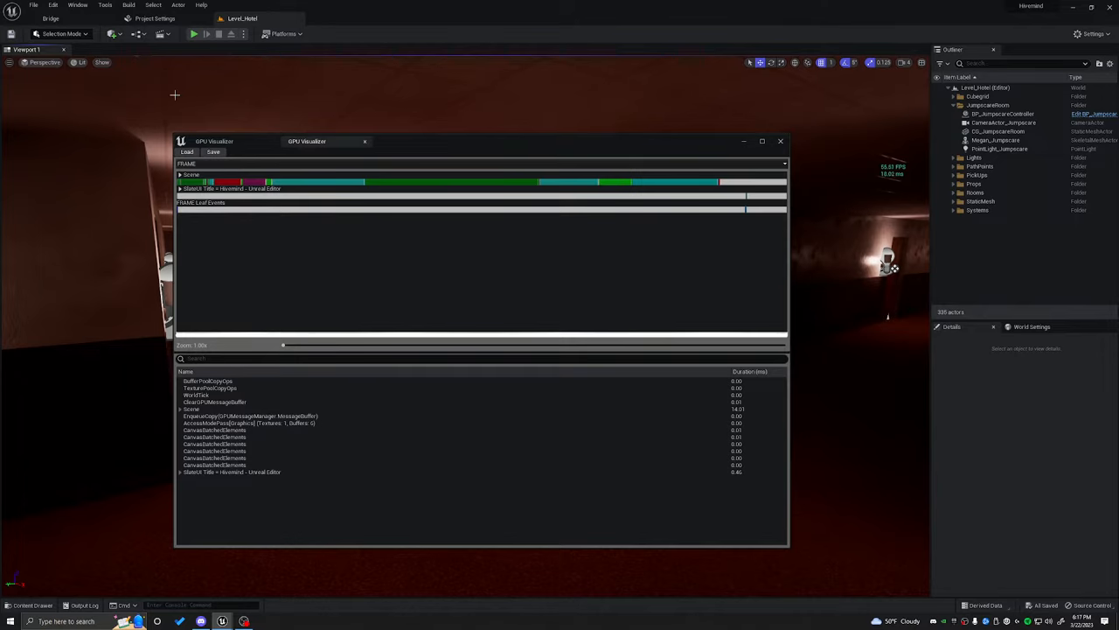
pyautogui.moveTo(403, 147)
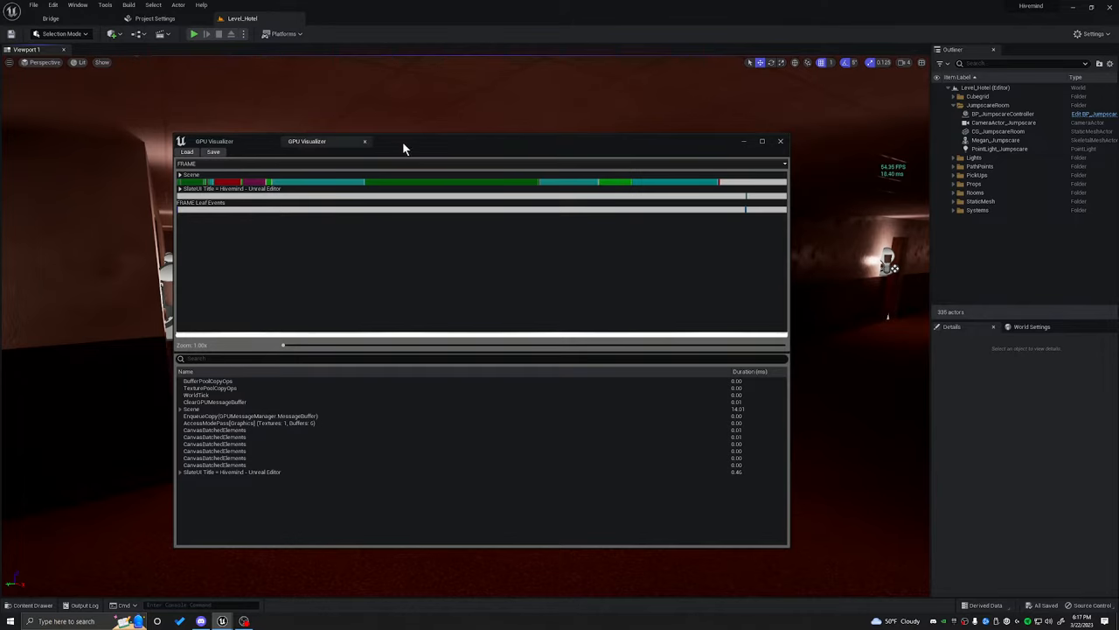
pyautogui.moveTo(404, 140); pyautogui.dragTo(383, 133)
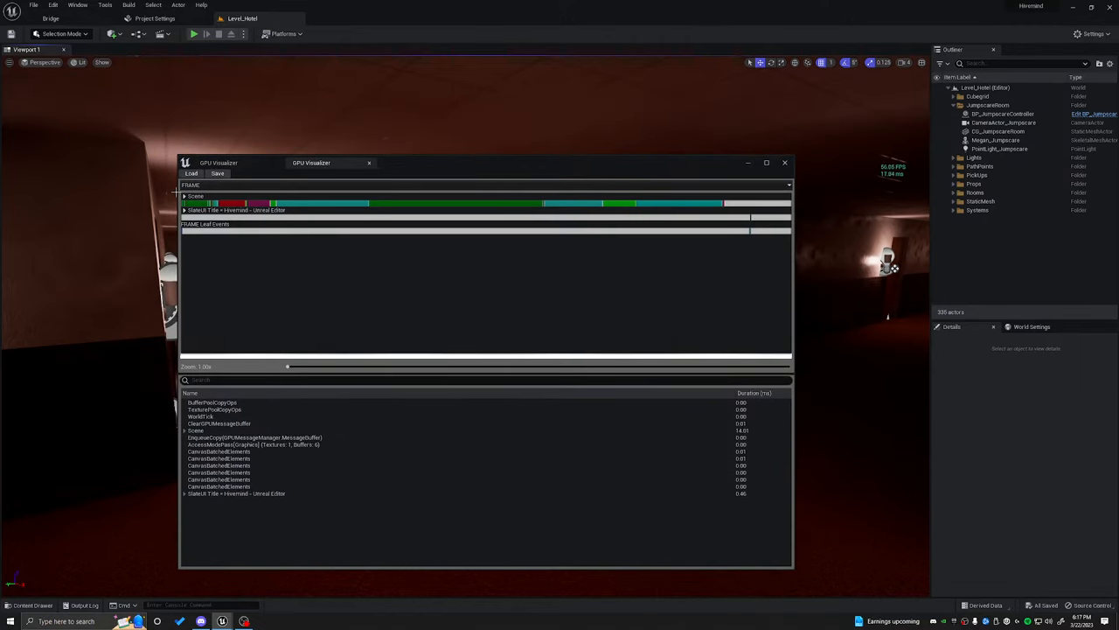
pyautogui.moveTo(254, 321)
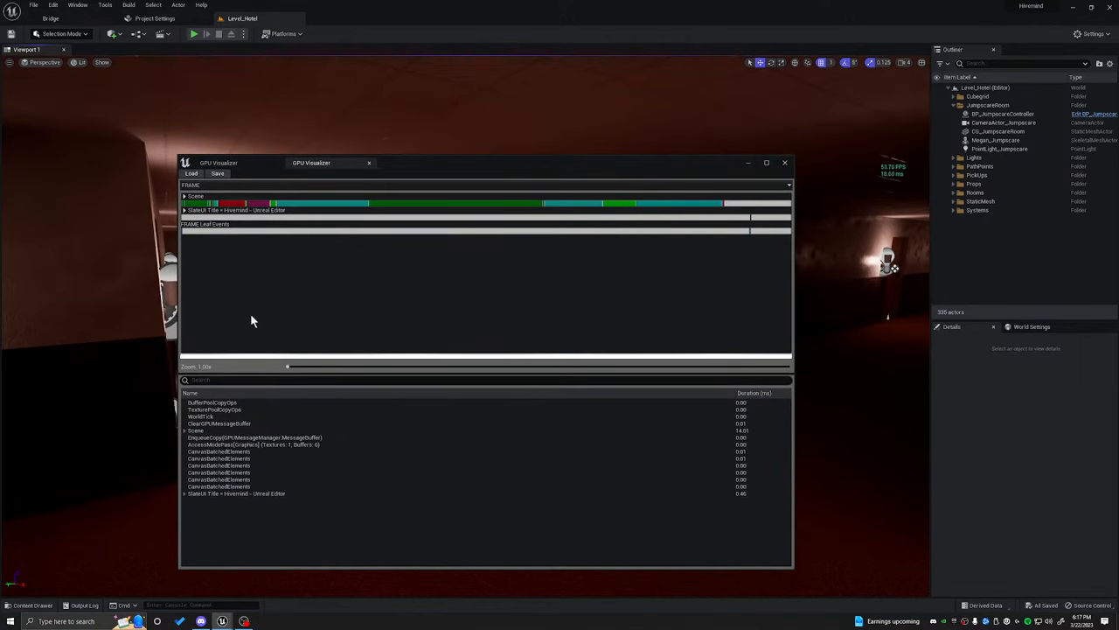
pyautogui.moveTo(206, 258)
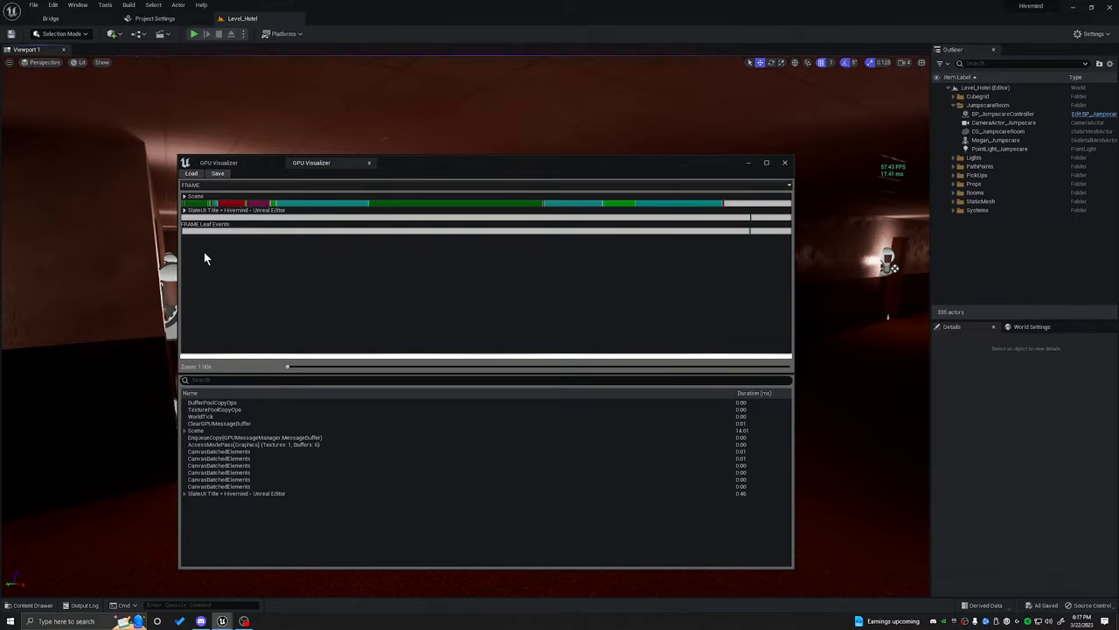
pyautogui.moveTo(226, 254)
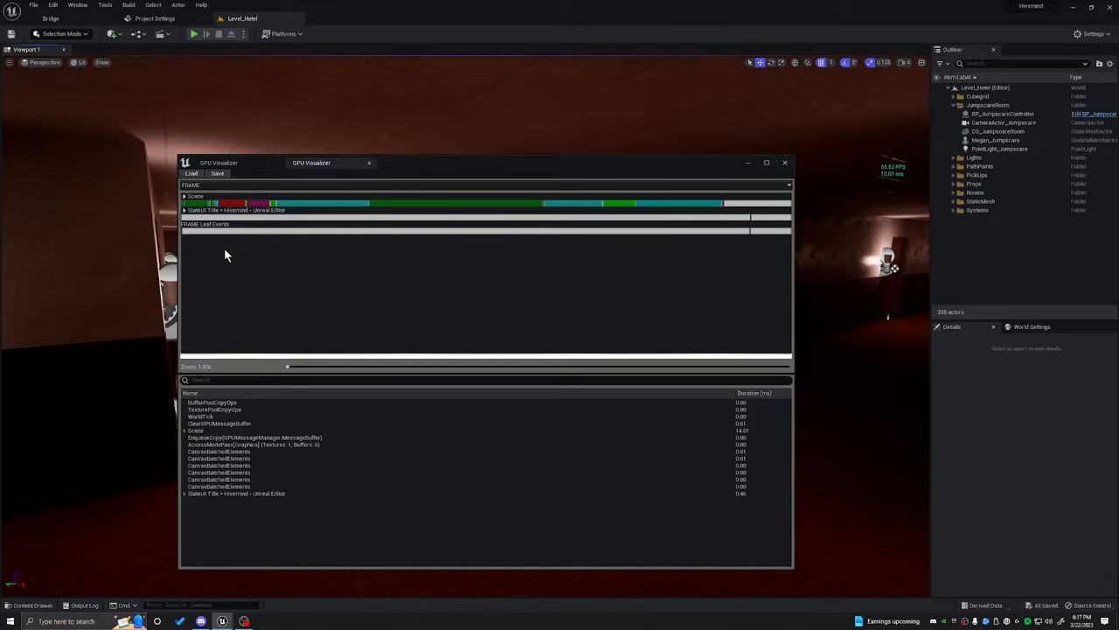
pyautogui.moveTo(402, 203)
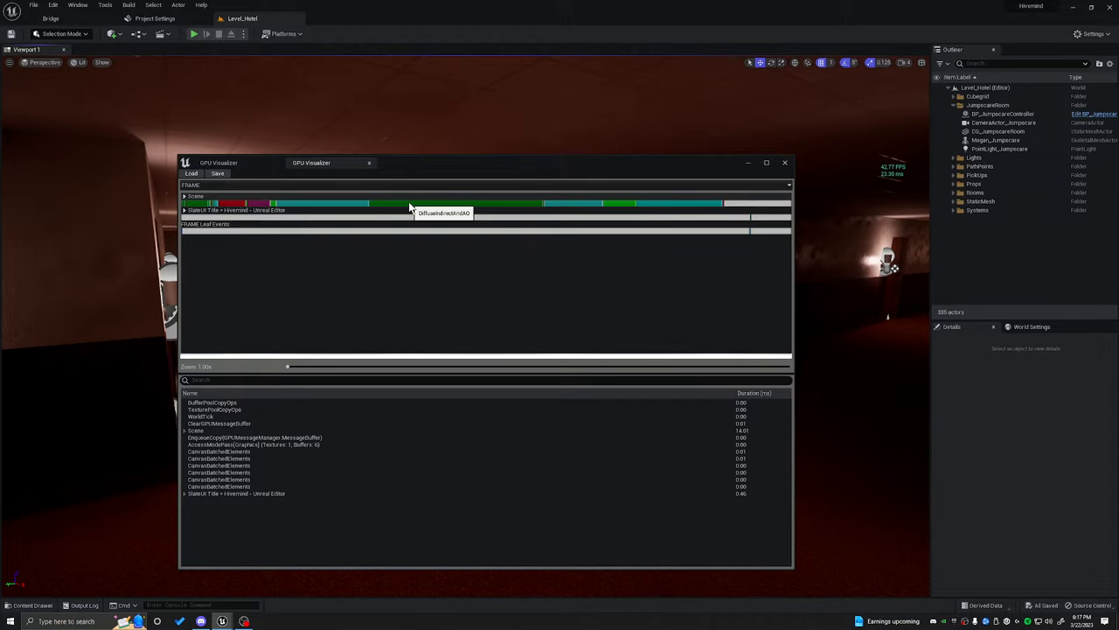
# Step: Drill into DiffuseIndirectAndAO down to its nested LumenScreenProbeGather sub-steps
pyautogui.click(411, 203)
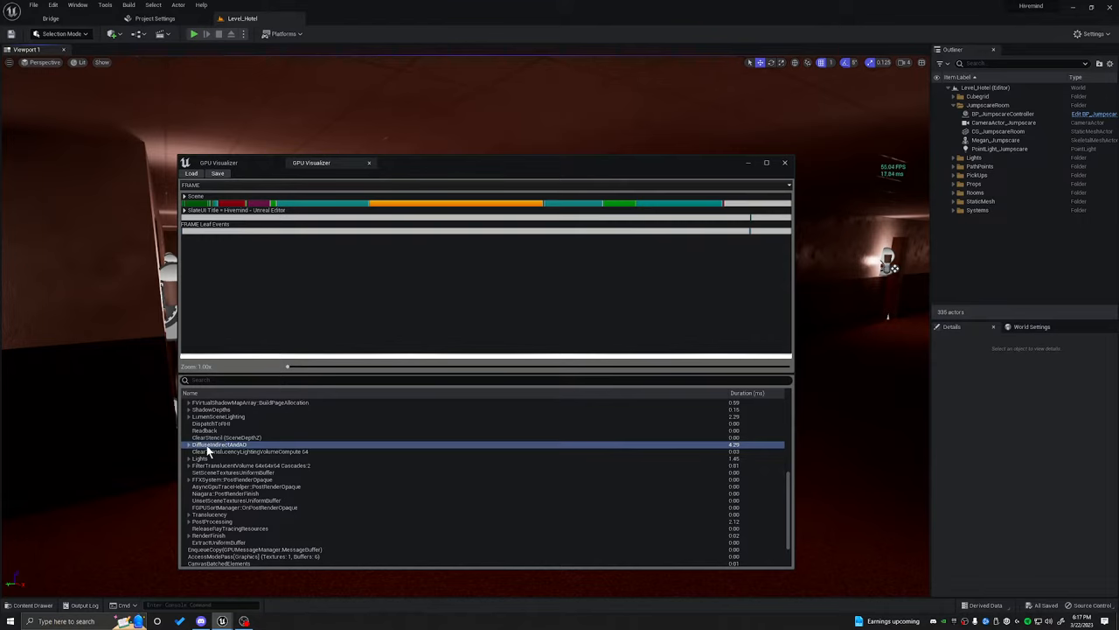
pyautogui.click(189, 444)
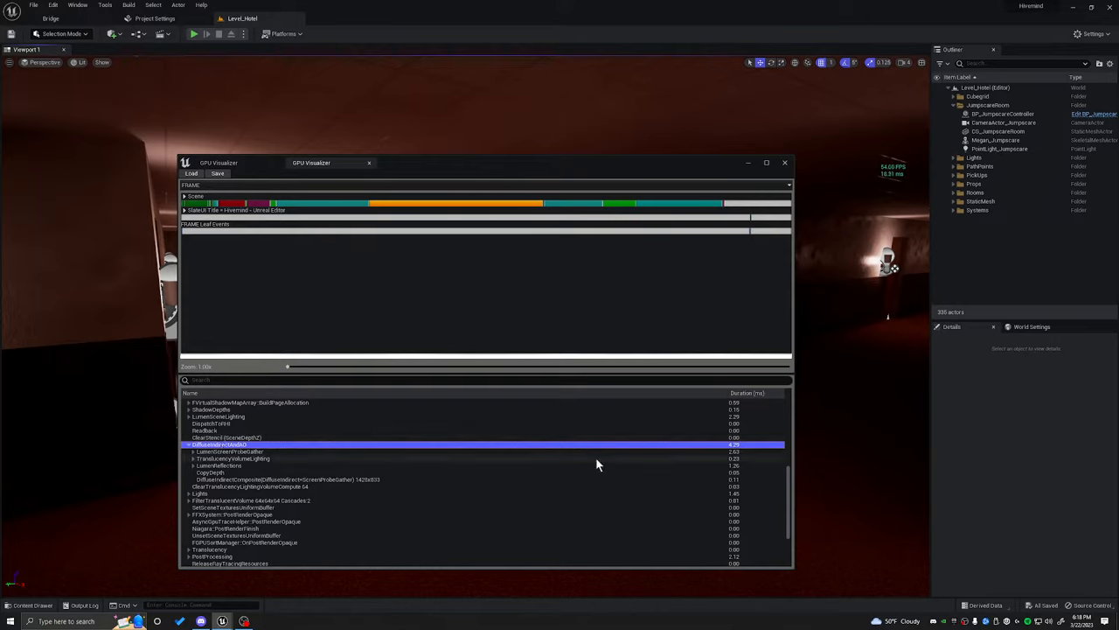
pyautogui.moveTo(739, 450)
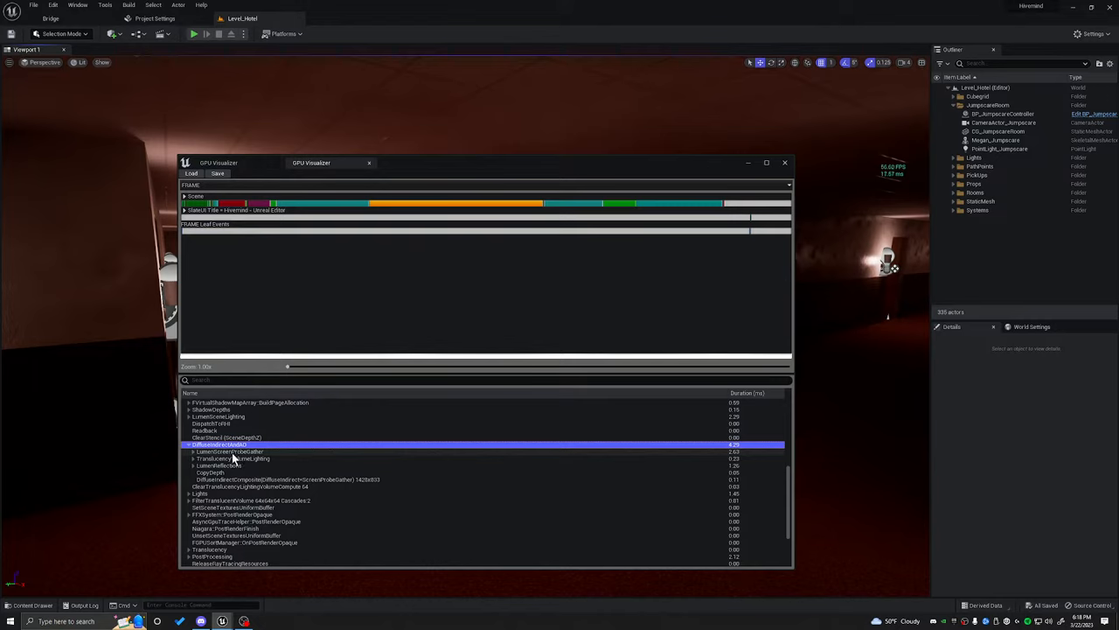
pyautogui.click(194, 452)
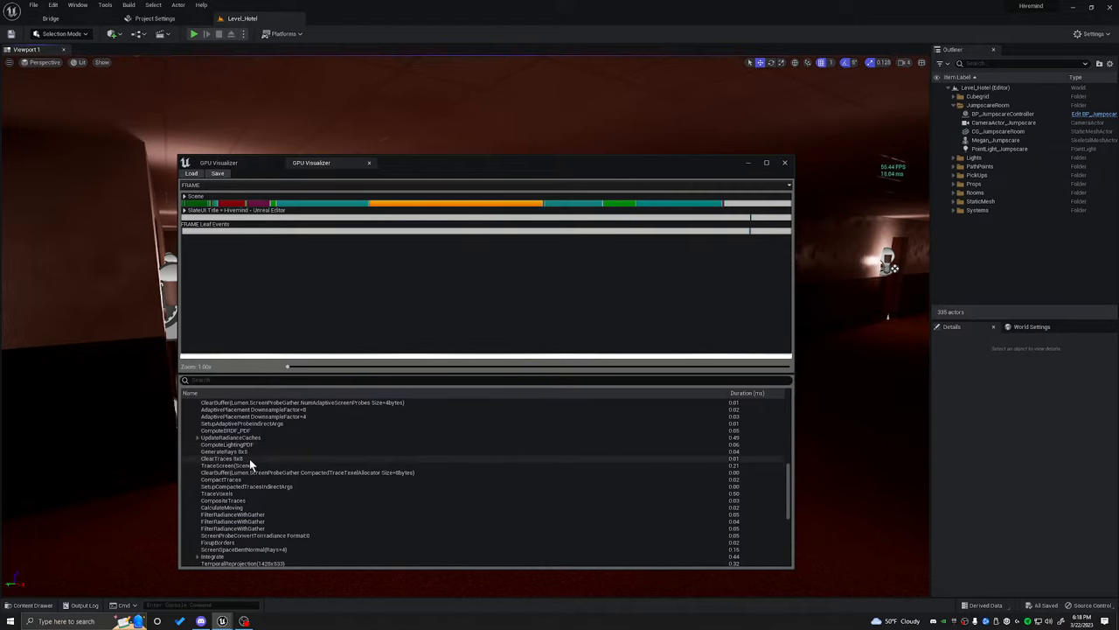
pyautogui.click(230, 451)
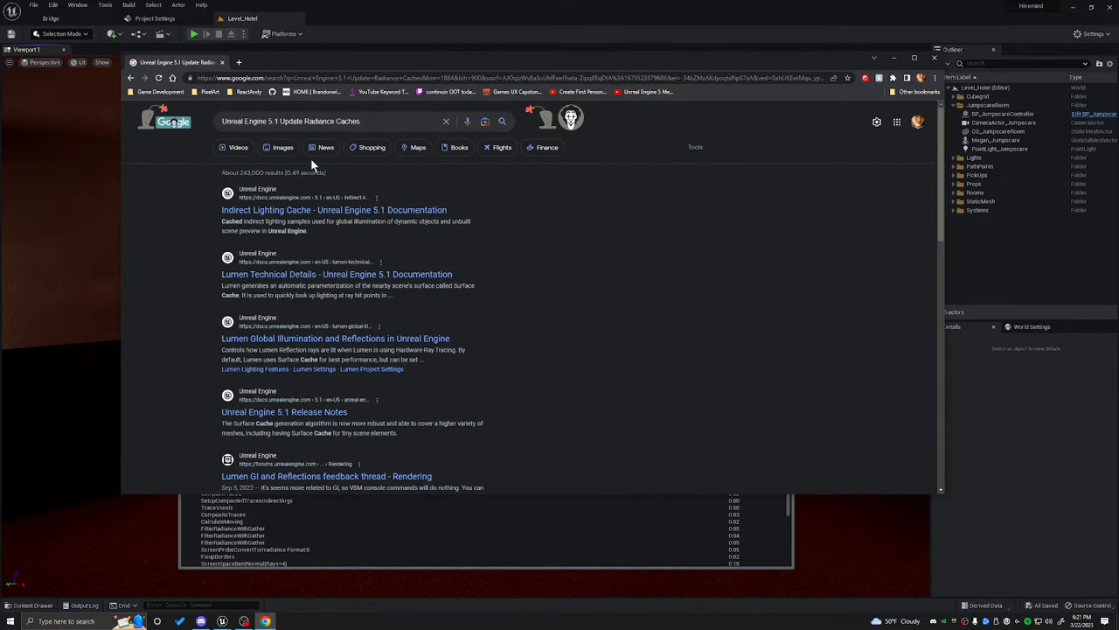
pyautogui.moveTo(243, 209)
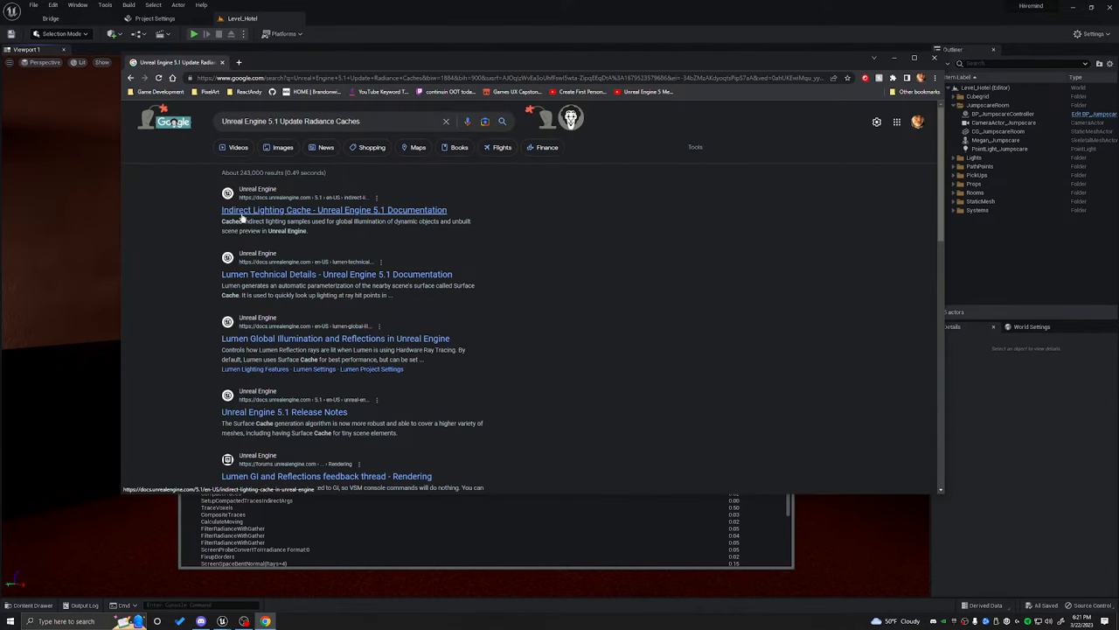
# Step: Open the Indirect Lighting Cache docs and highlight the paragraph on lightmaps and dynamic objects
pyautogui.click(334, 210)
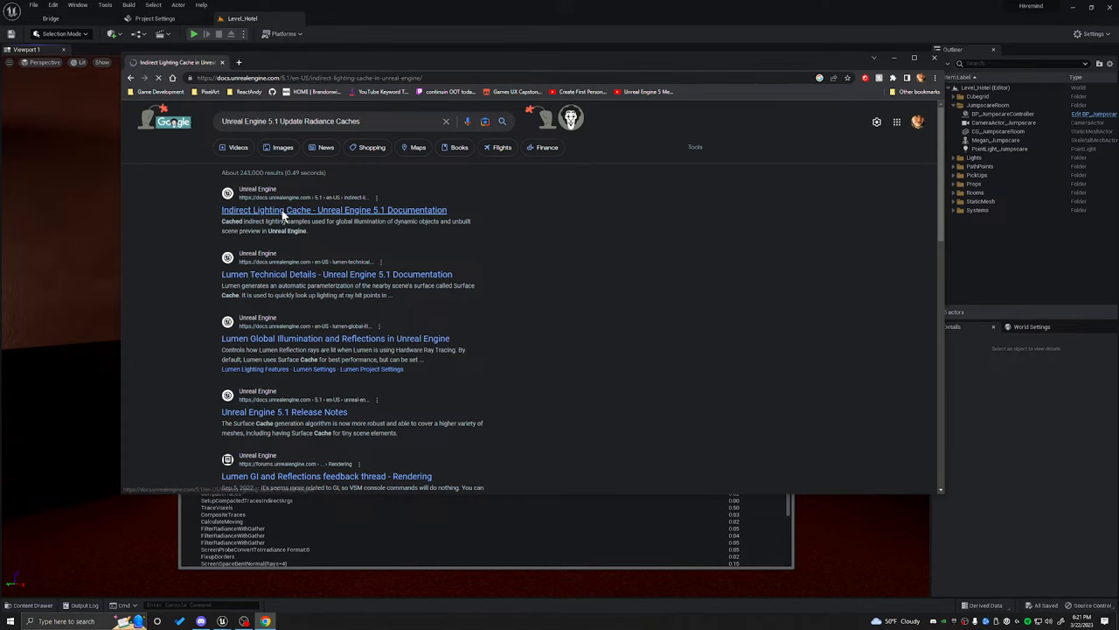
pyautogui.click(334, 210)
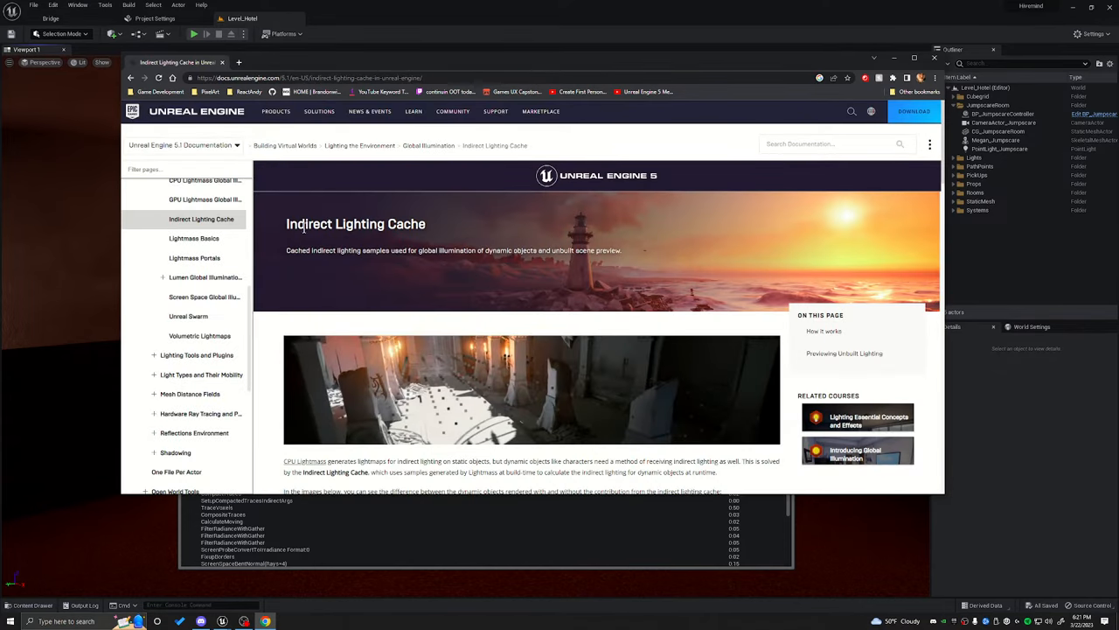
pyautogui.scroll(-3)
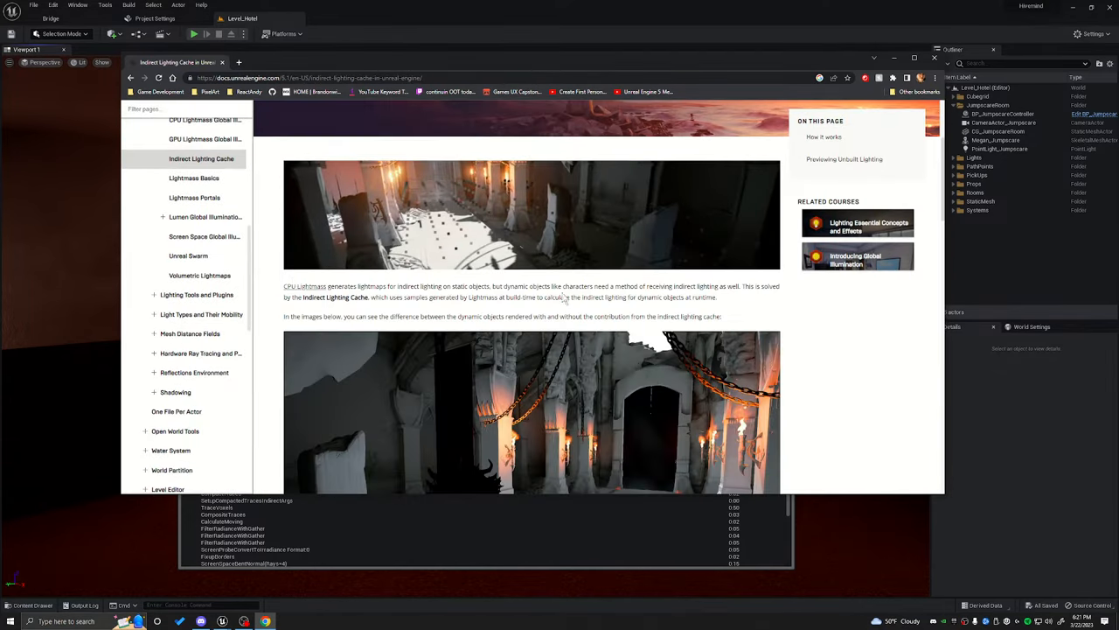
pyautogui.moveTo(283, 286); pyautogui.dragTo(717, 297)
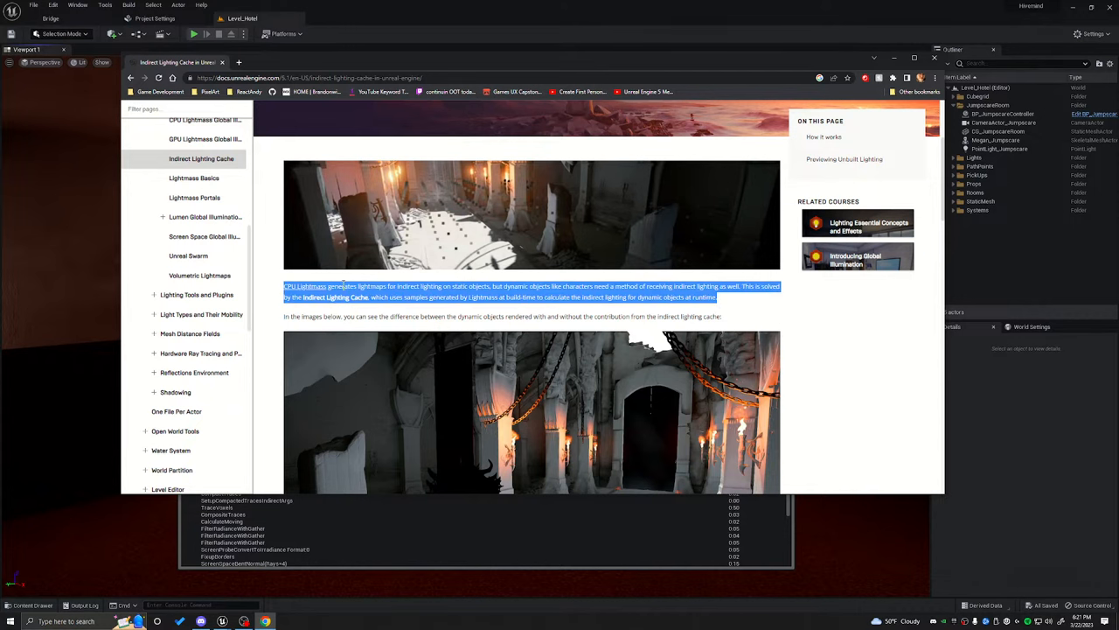
pyautogui.moveTo(444, 290)
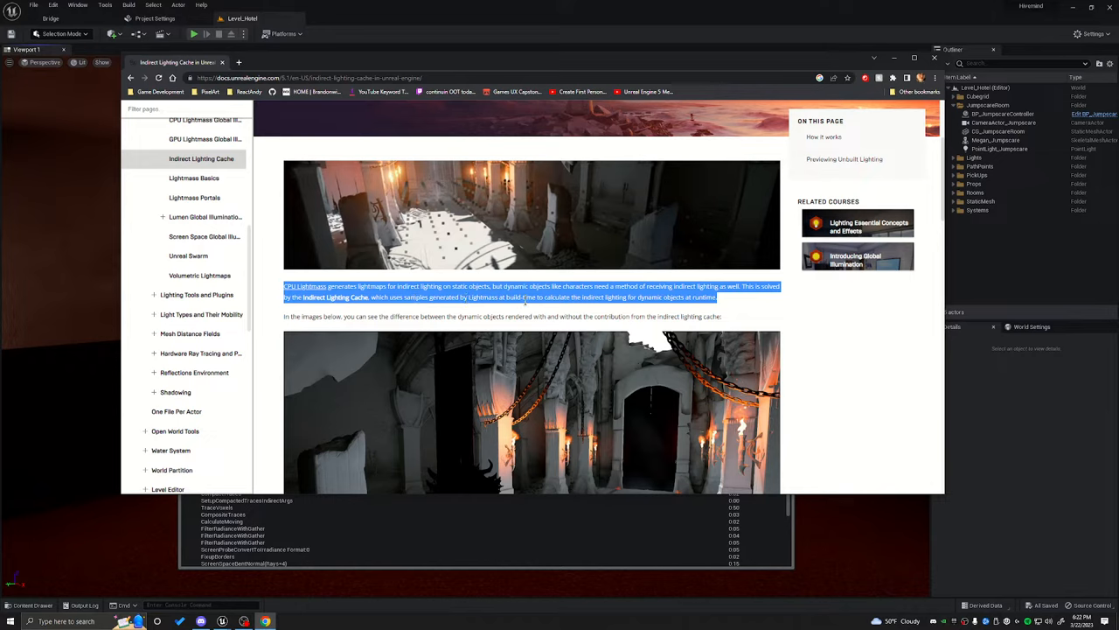
pyautogui.moveTo(637, 307)
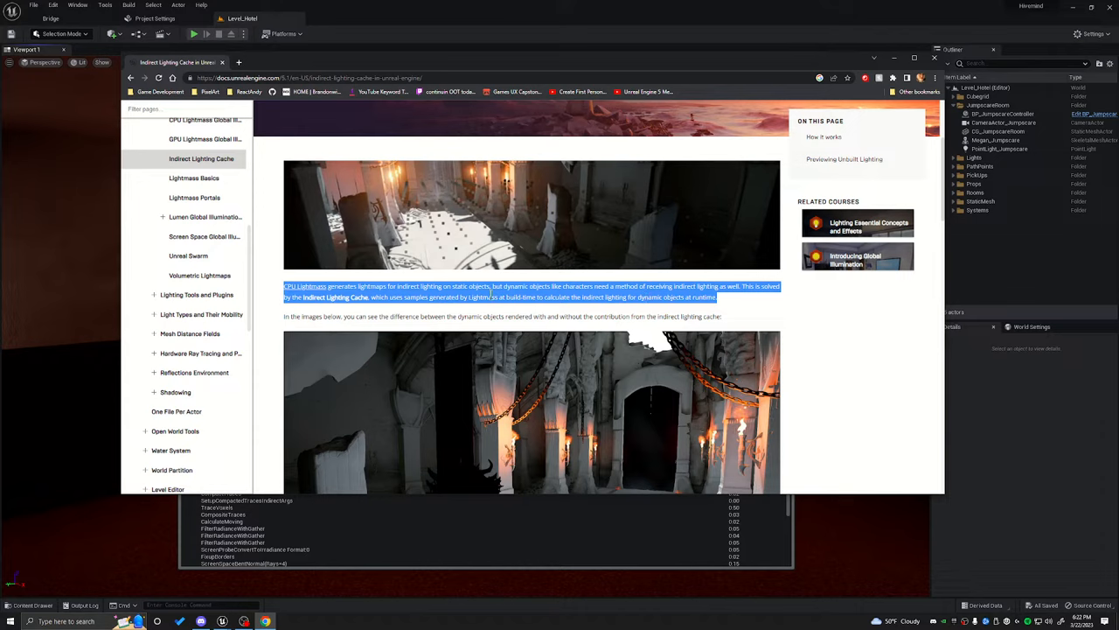
pyautogui.moveTo(357, 297)
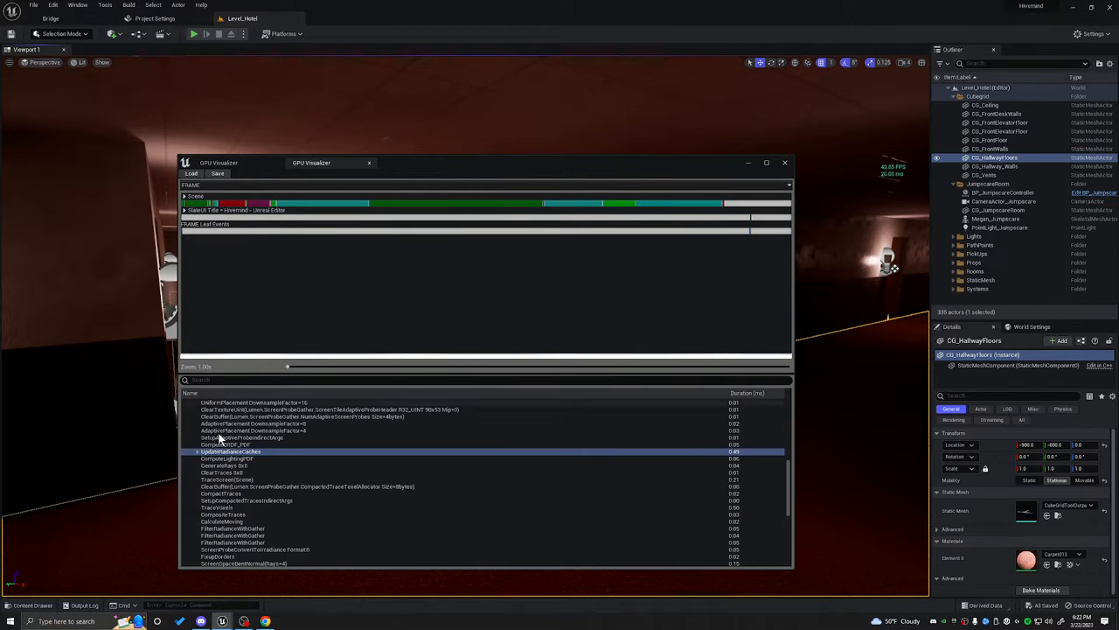
pyautogui.moveTo(227, 459)
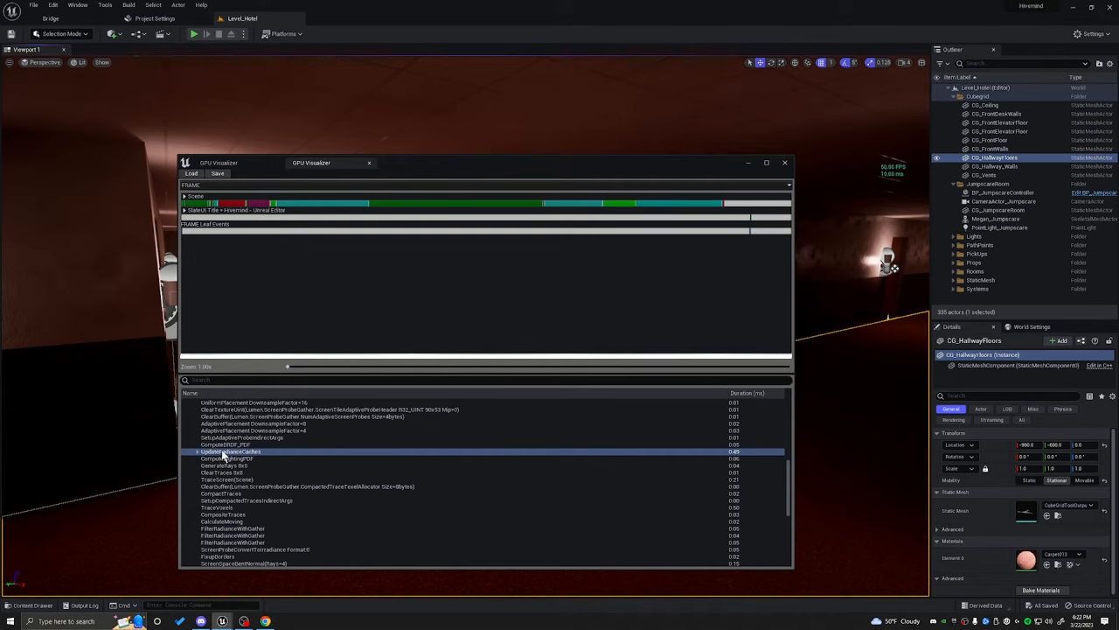
# Step: Close GPU Visualizer, select the Cubegrid hallway meshes, and set their Mobility to Static
pyautogui.click(785, 163)
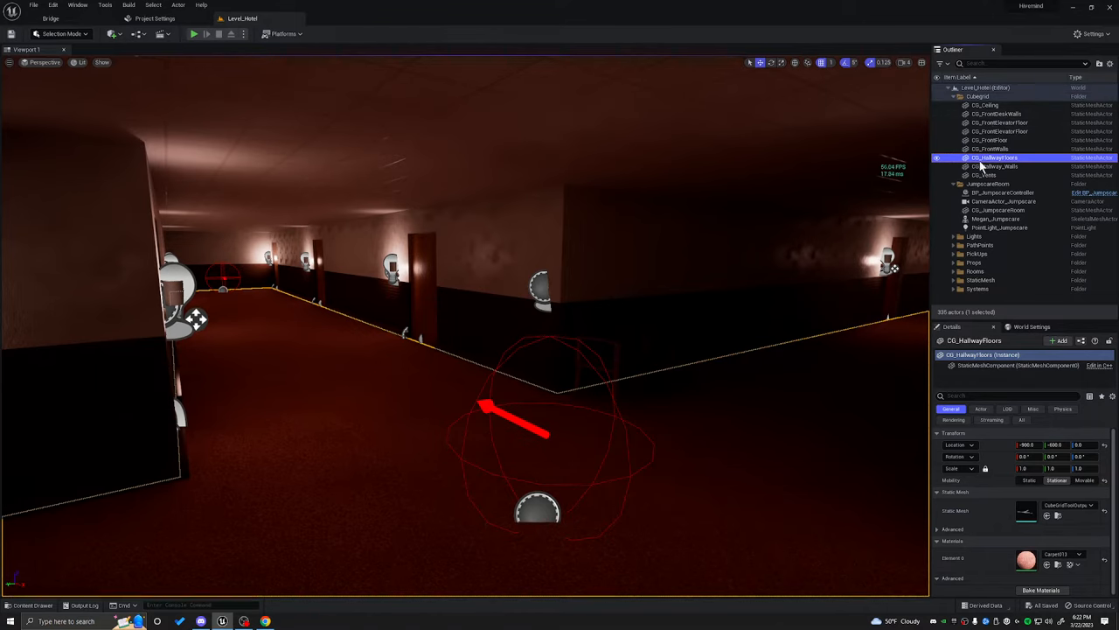
pyautogui.click(985, 105)
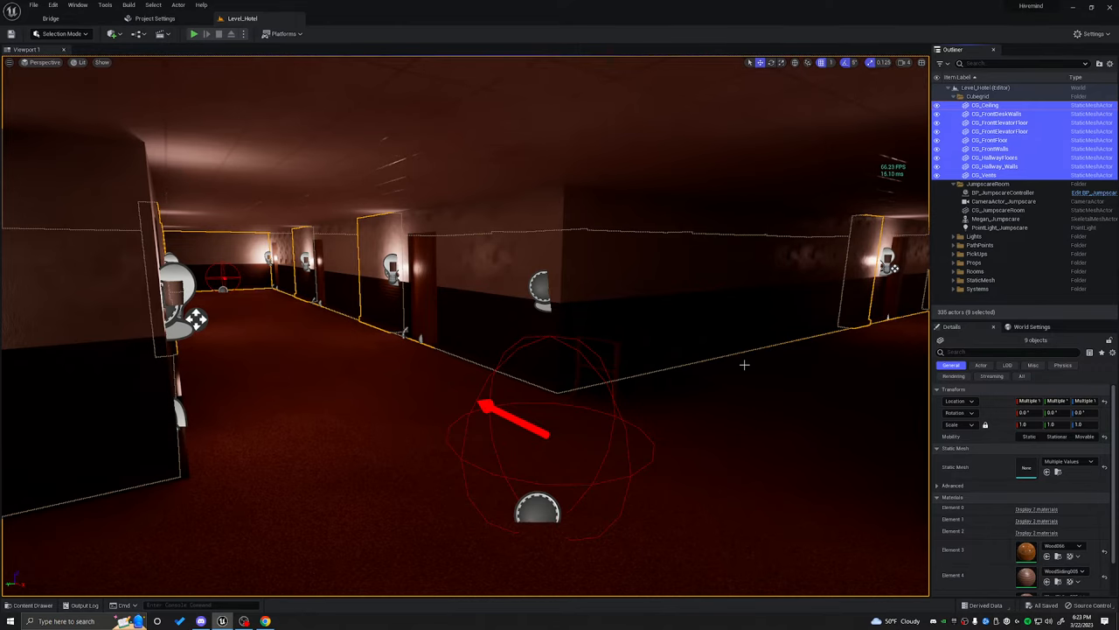
pyautogui.click(1030, 436)
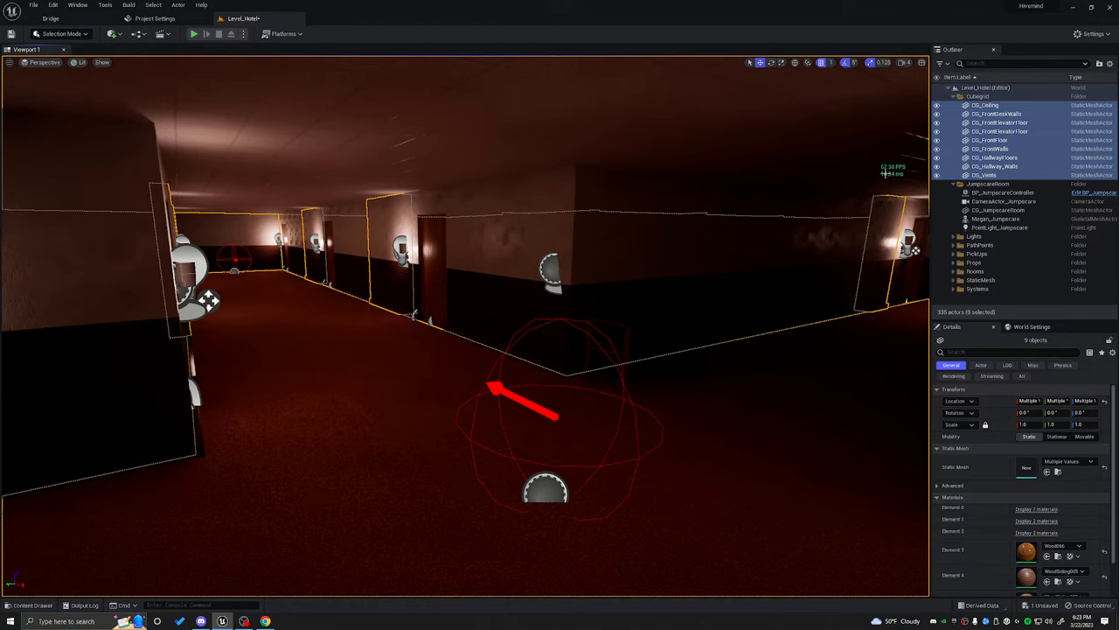
pyautogui.moveTo(227, 556)
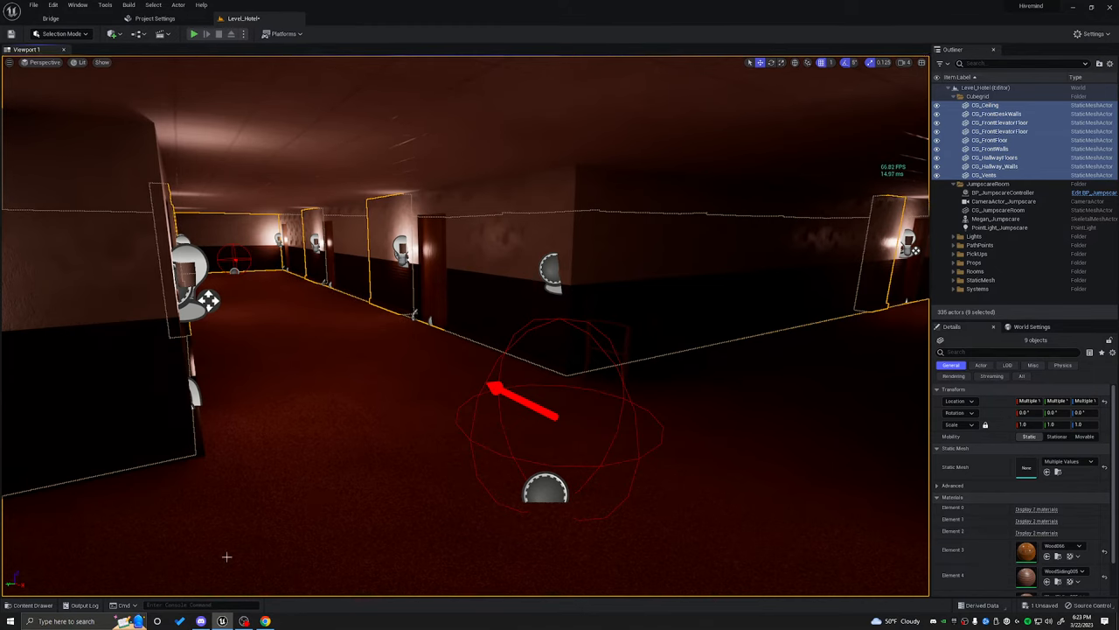
pyautogui.click(201, 604)
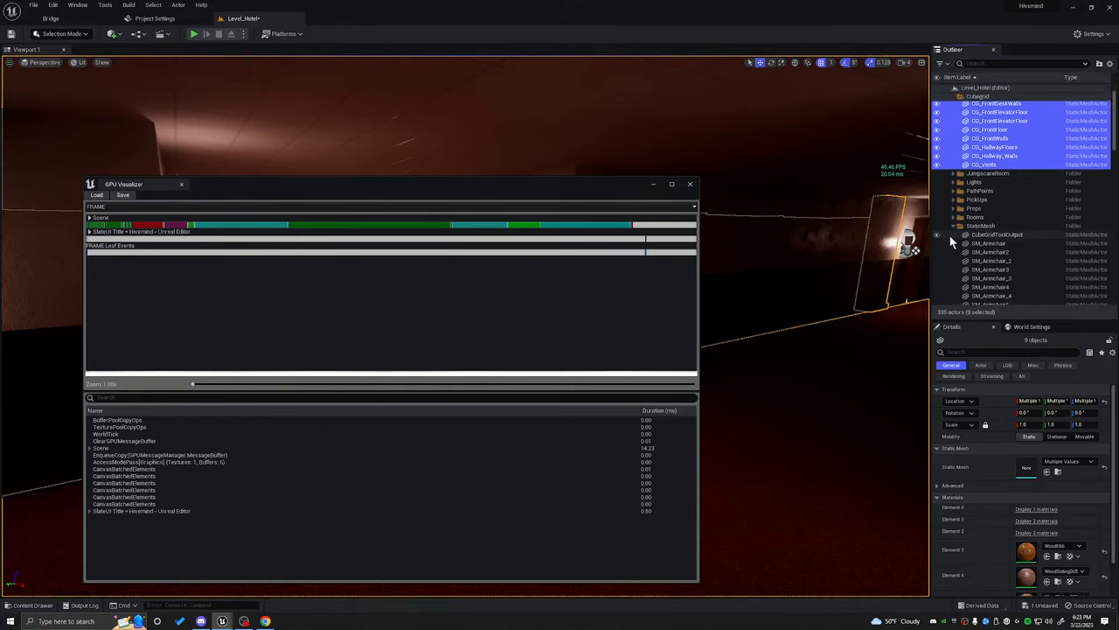
# Step: Scroll the Outliner down toward the StaticMesh folder
pyautogui.scroll(-3)
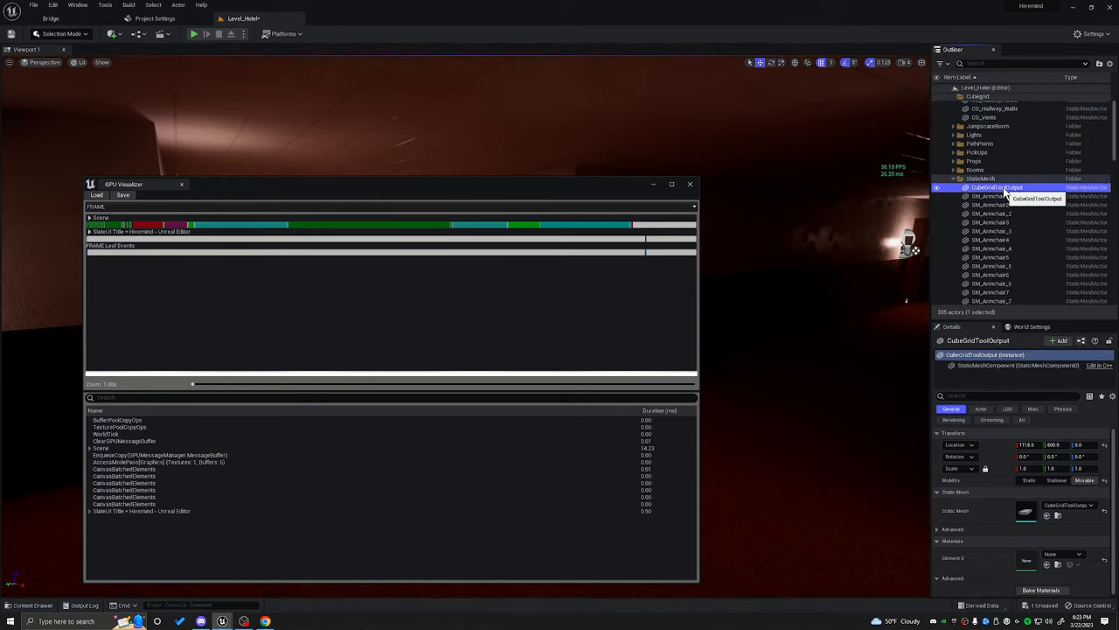
pyautogui.scroll(-3)
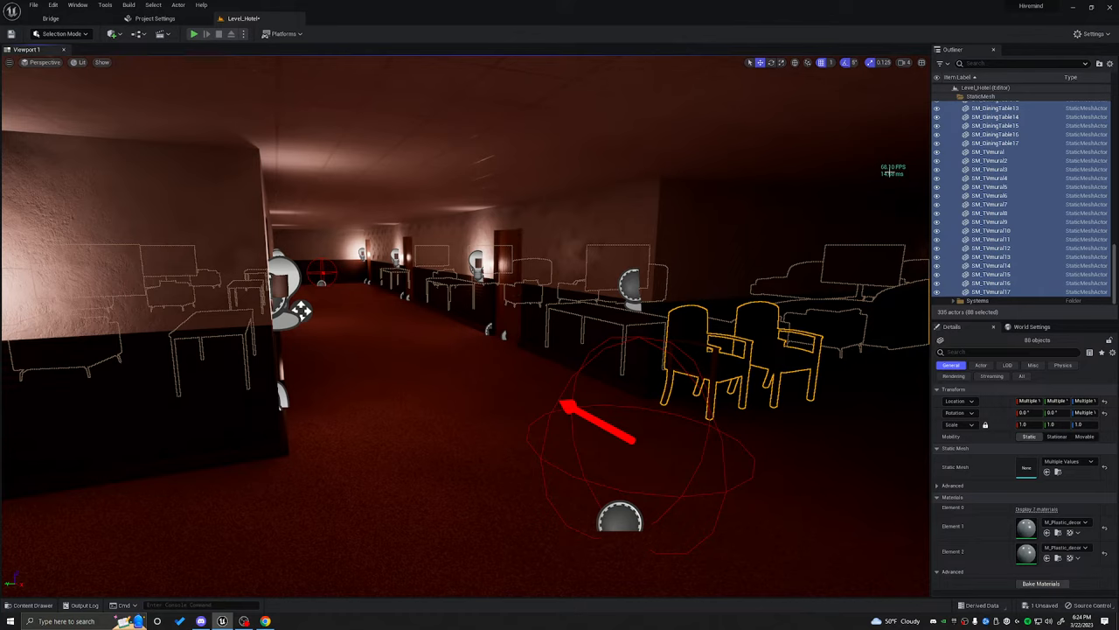
# Step: Capture a new GPU profile and expand DiffuseIndirectAndAO to browse its probe tracing passes
pyautogui.click(175, 605)
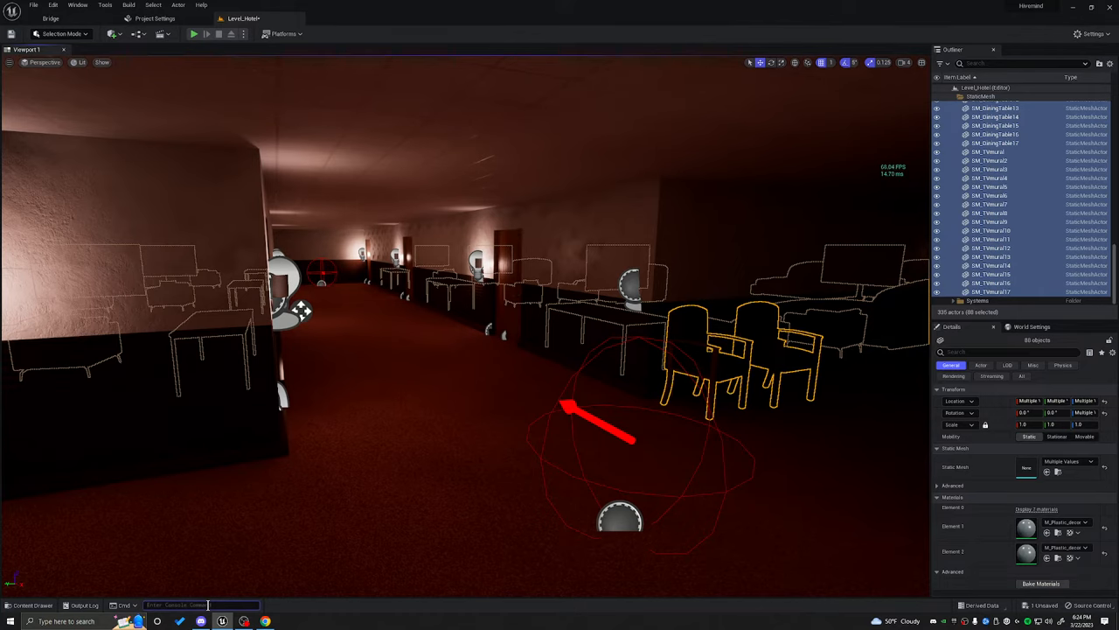
pyautogui.write('prof')
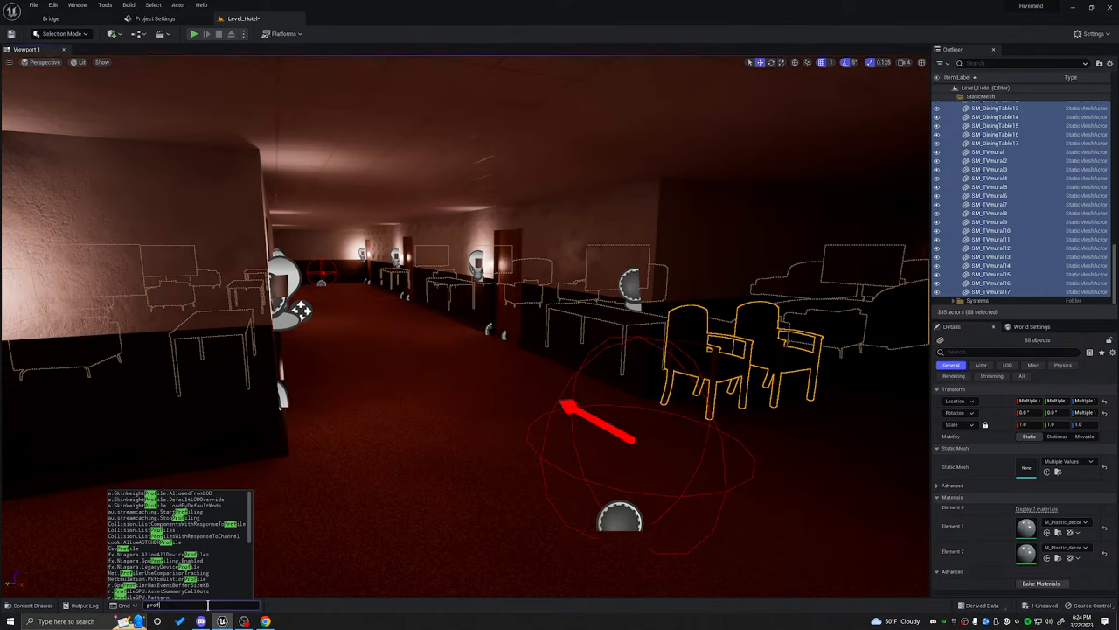
pyautogui.press('enter')
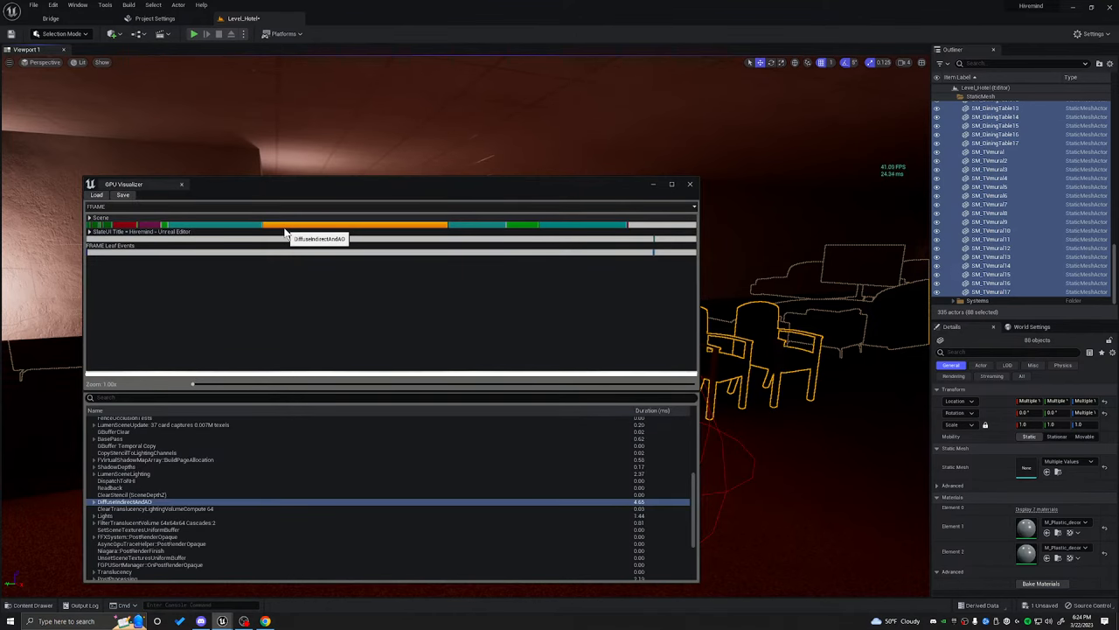
pyautogui.moveTo(123, 183); pyautogui.dragTo(164, 133)
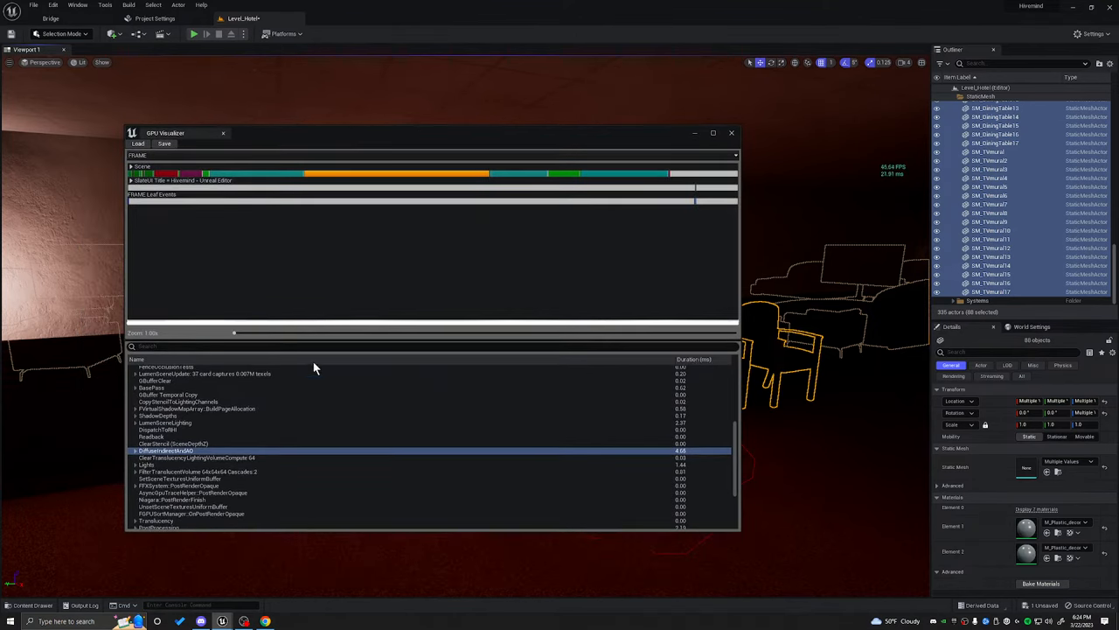
pyautogui.click(135, 450)
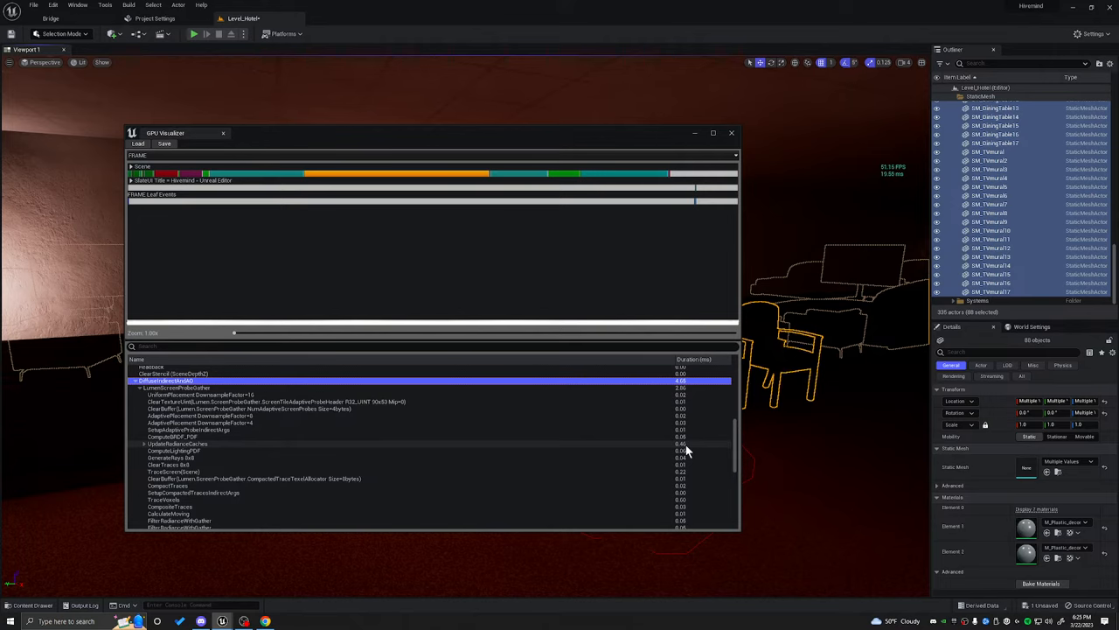
pyautogui.moveTo(147, 448)
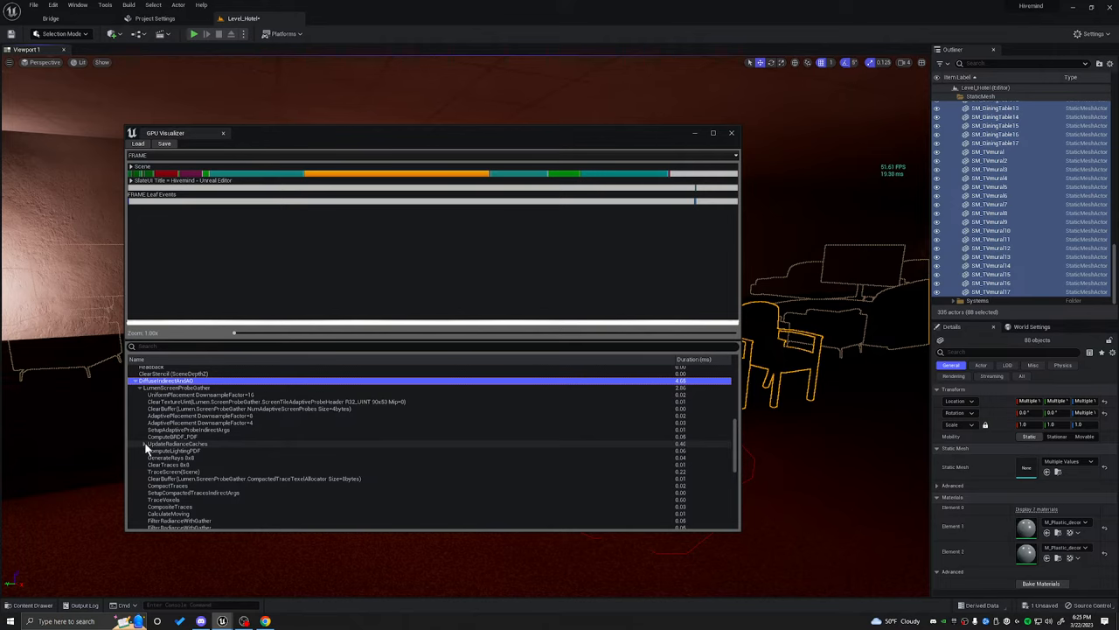
pyautogui.scroll(-3)
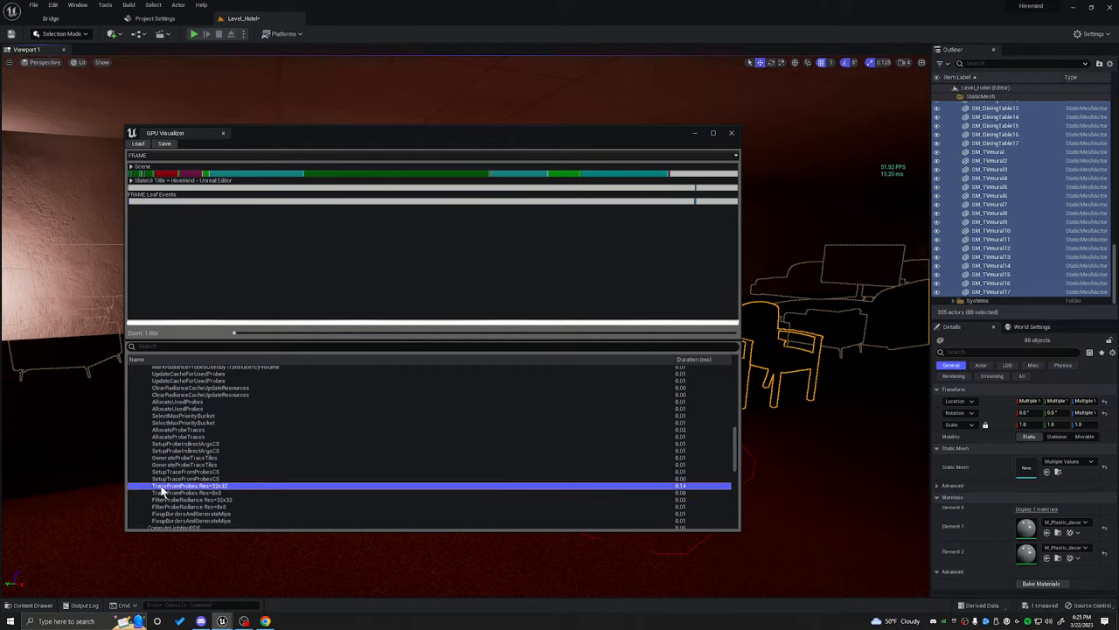
pyautogui.moveTo(210, 494)
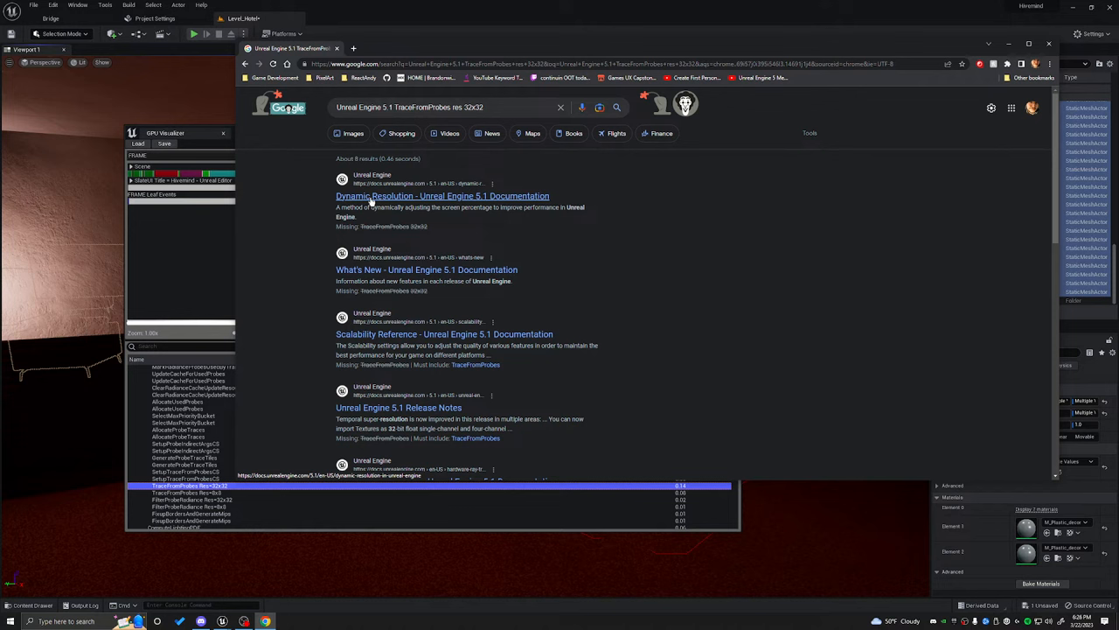
# Step: Open the Dynamic Resolution documentation result for the TraceFromProbes search
pyautogui.click(443, 196)
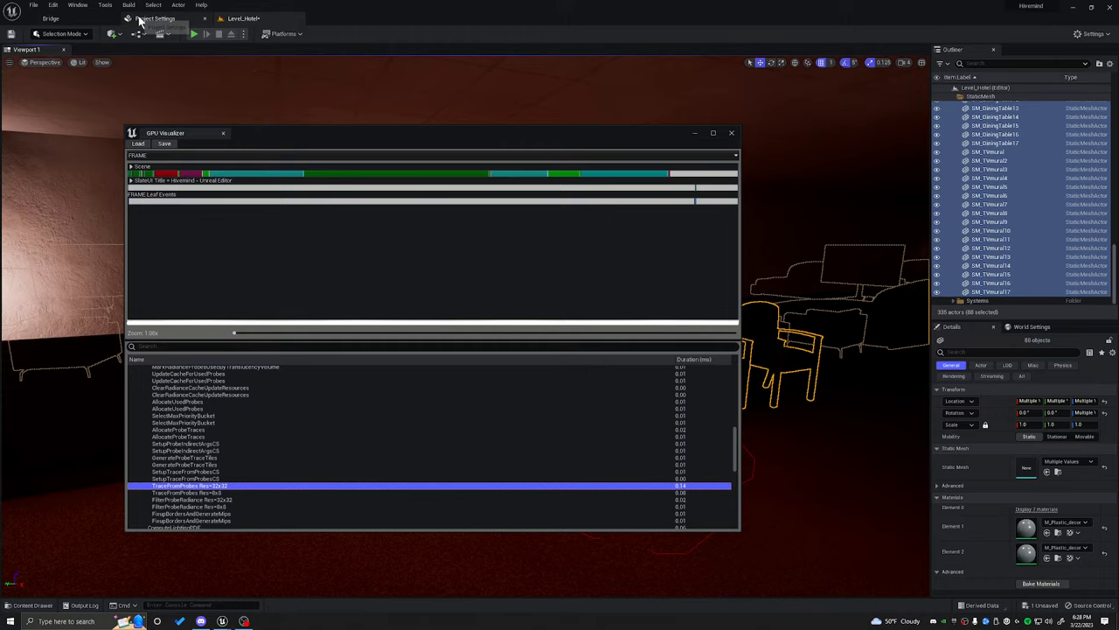
# Step: Switch to the Project Settings tab
pyautogui.click(156, 17)
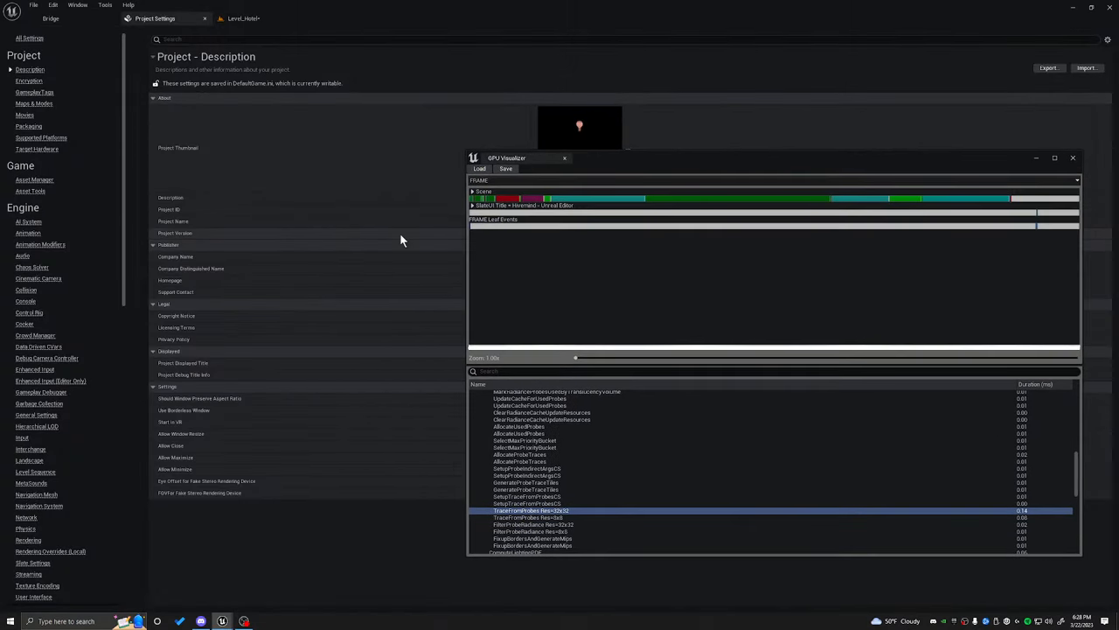
pyautogui.moveTo(86, 455)
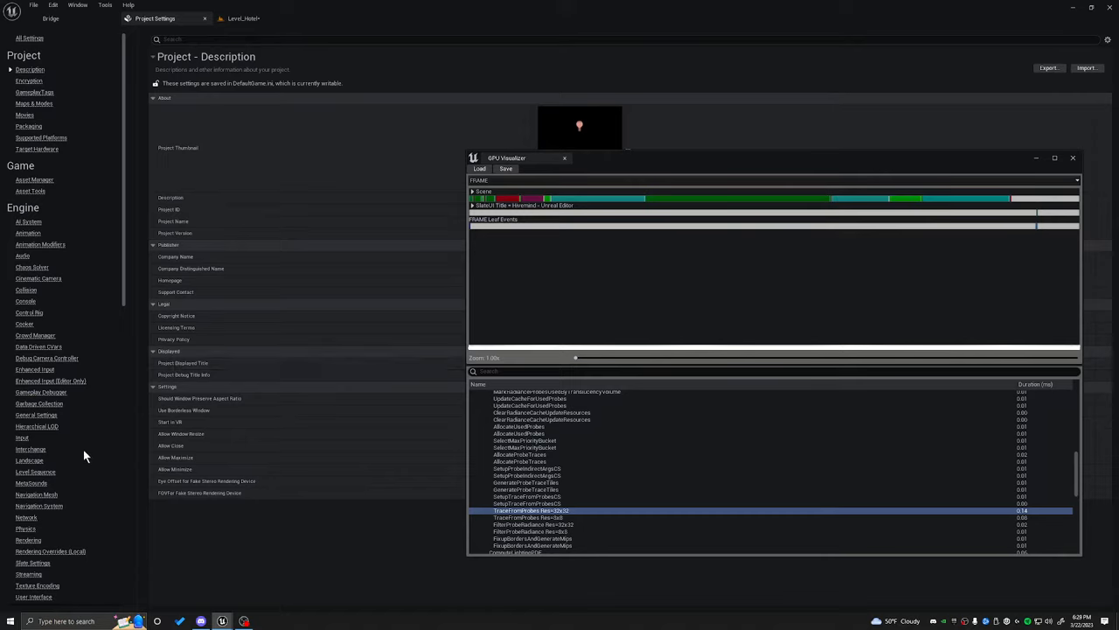
pyautogui.moveTo(83, 456)
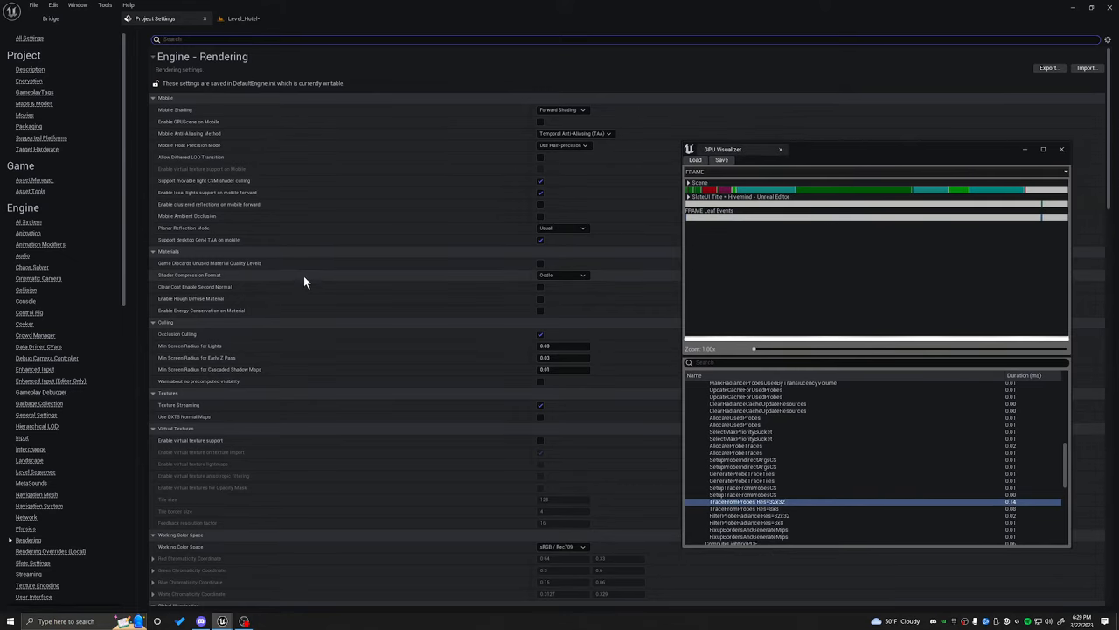
pyautogui.moveTo(306, 254)
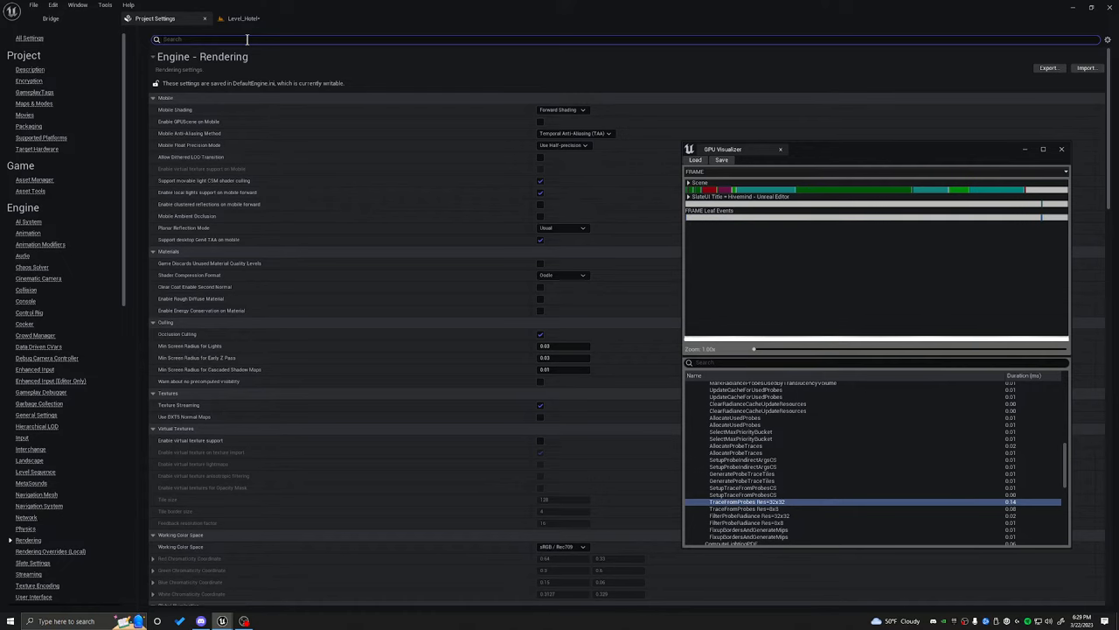
# Step: Filter settings by 'Trace' and set the Niagara trace provider priorities to Disabled
pyautogui.write('Trace')
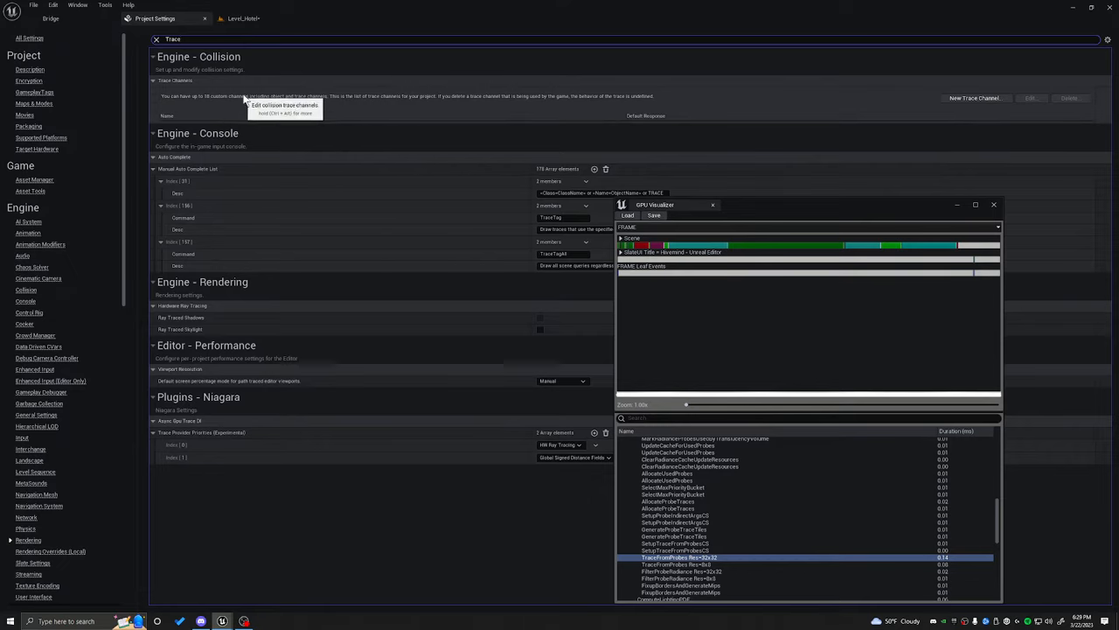
pyautogui.moveTo(412, 111)
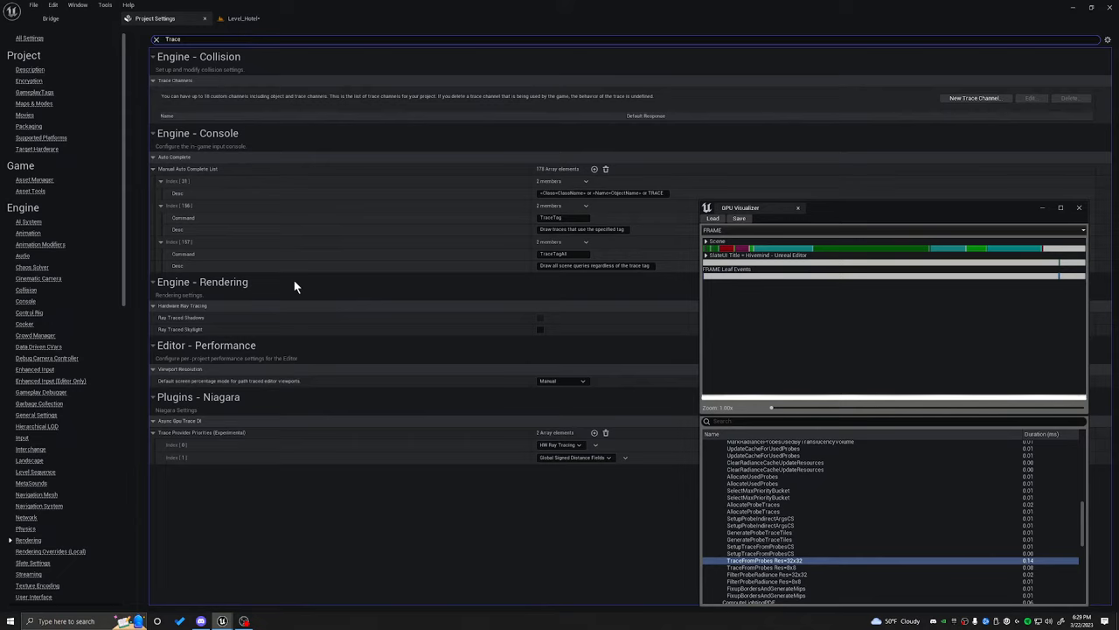
pyautogui.moveTo(218, 416)
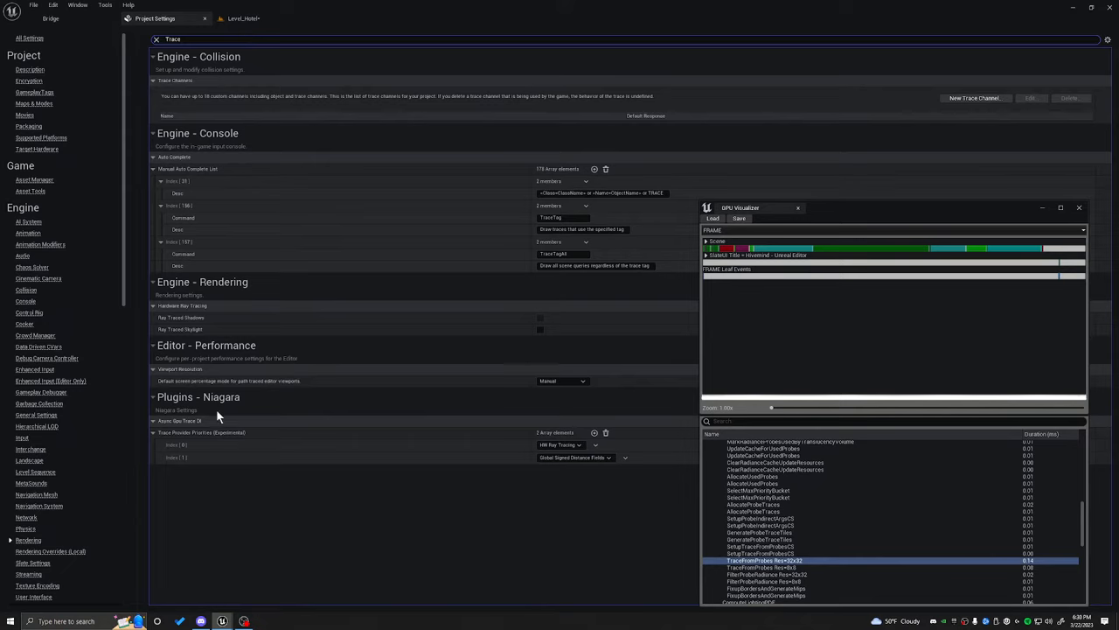
pyautogui.moveTo(560, 445)
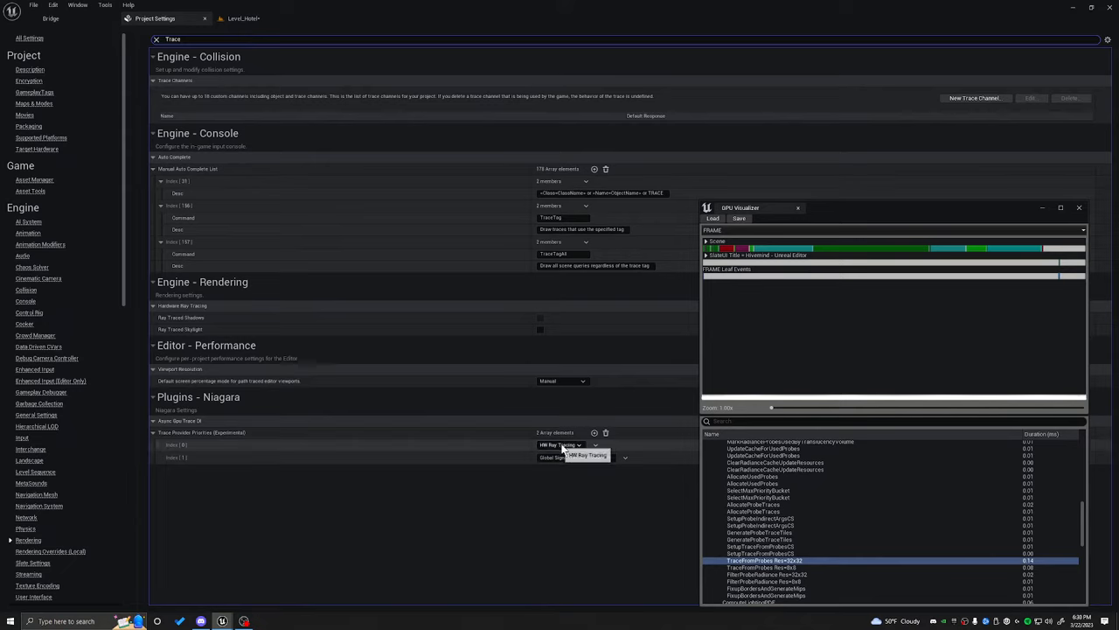
pyautogui.click(560, 446)
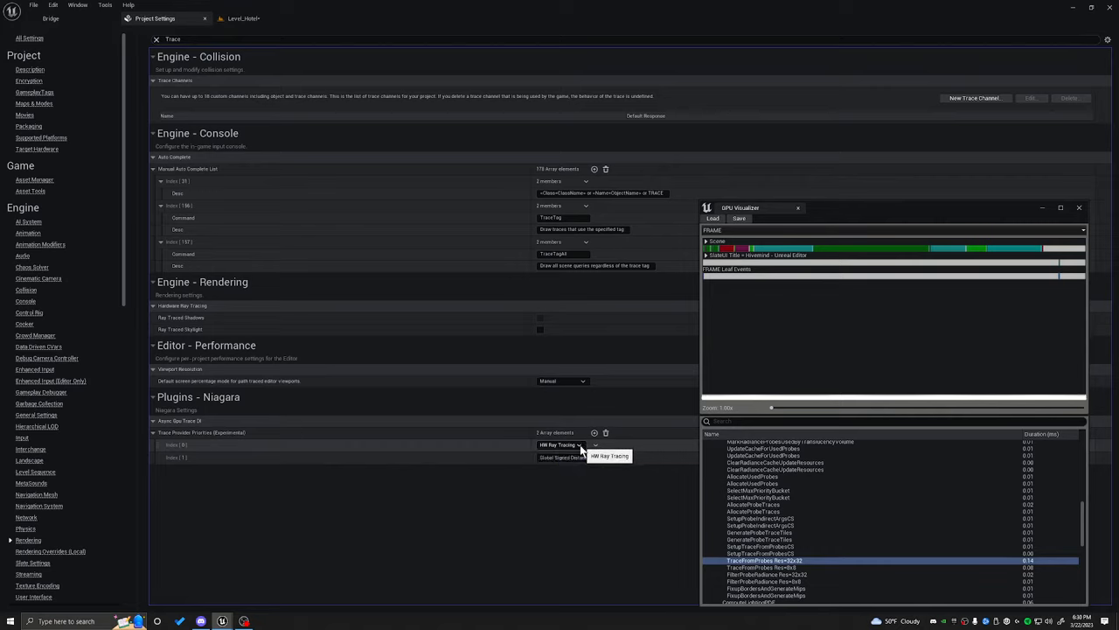
pyautogui.click(559, 444)
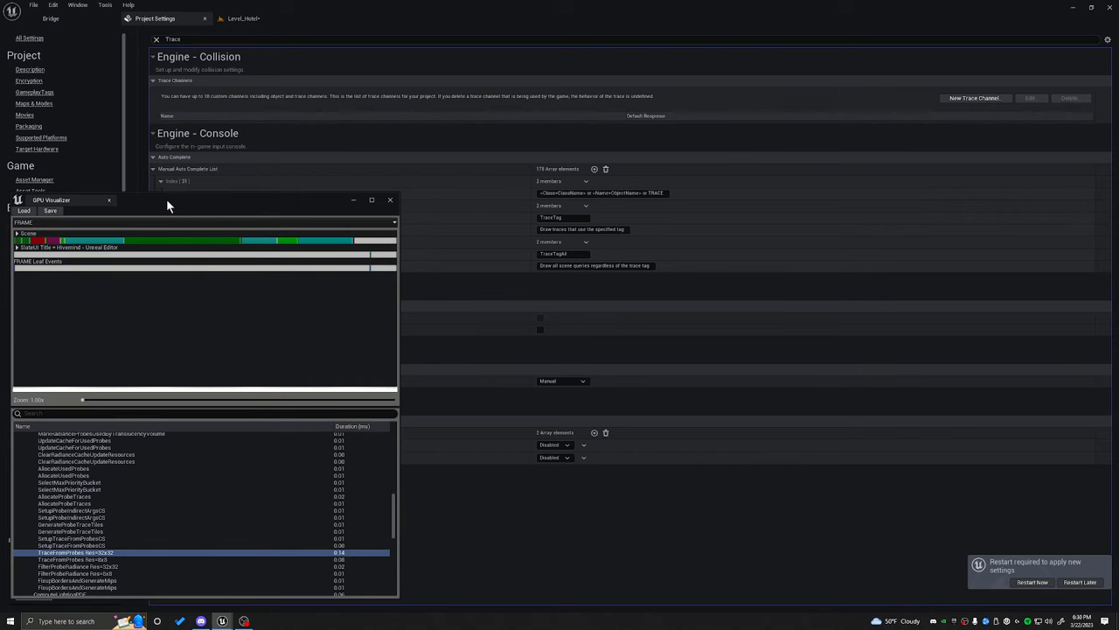
pyautogui.moveTo(169, 200); pyautogui.dragTo(288, 202)
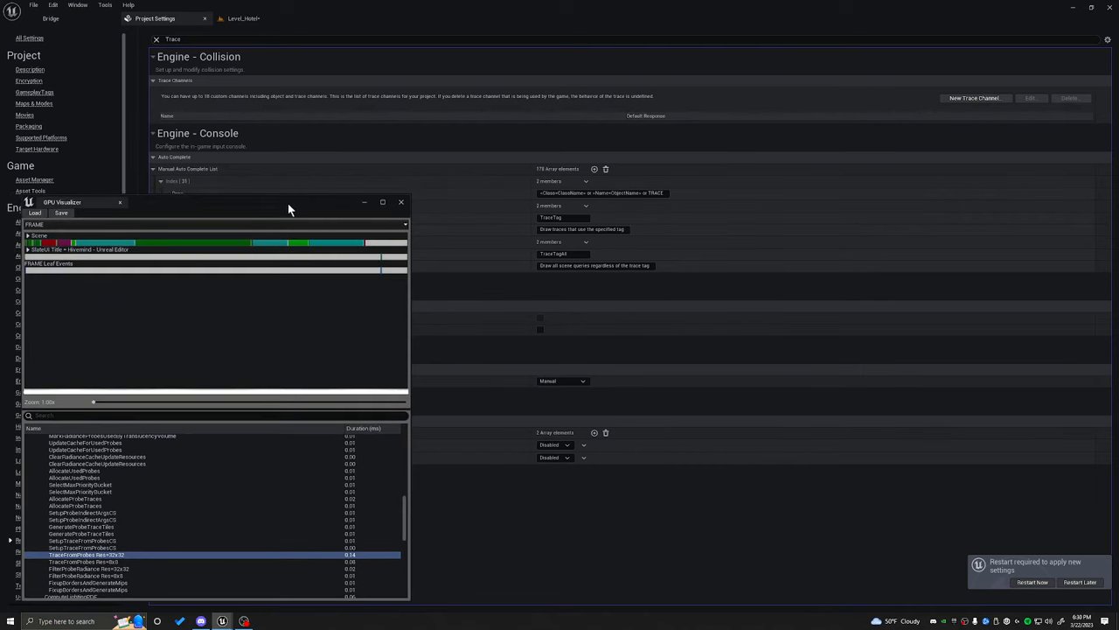
pyautogui.click(242, 17)
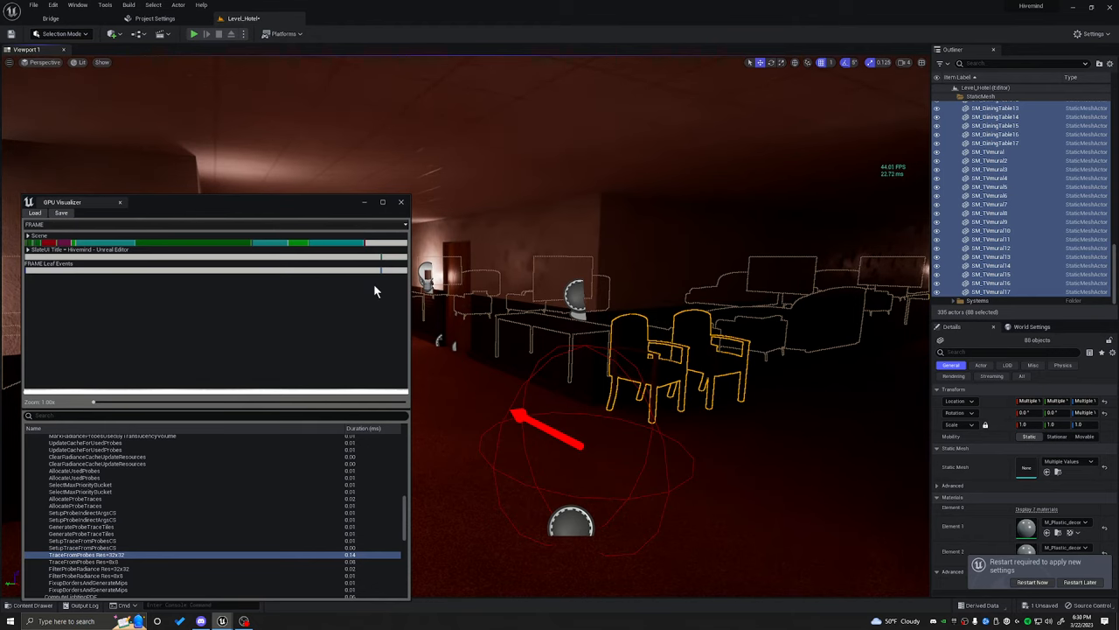
# Step: Drag the GPU Visualizer to the middle of the screen and close it
pyautogui.moveTo(61, 202); pyautogui.dragTo(368, 210)
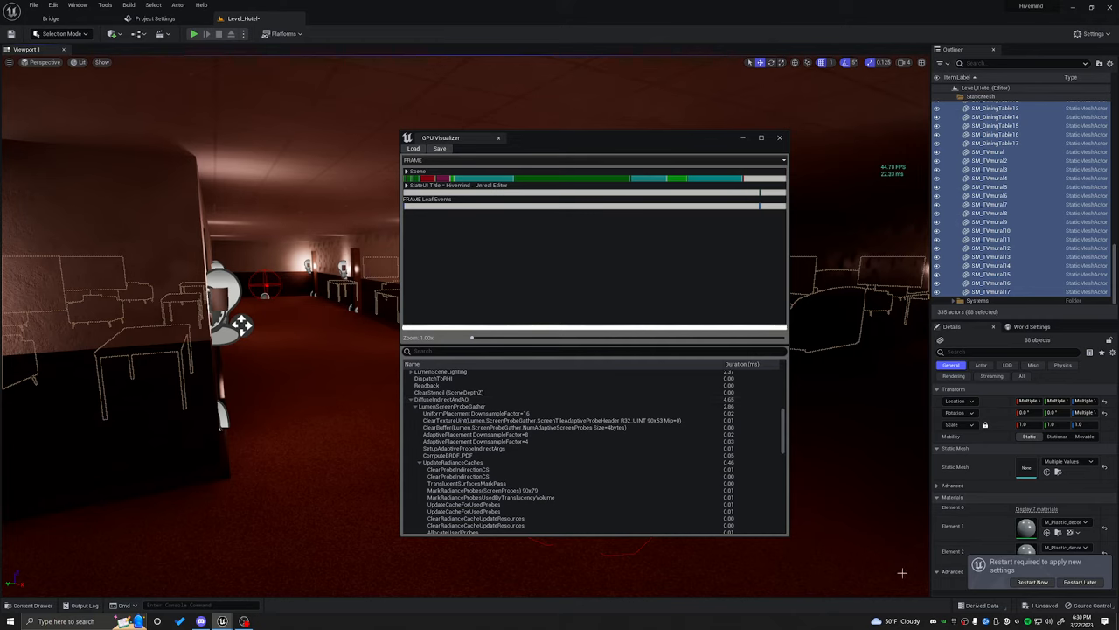
pyautogui.moveTo(779, 193)
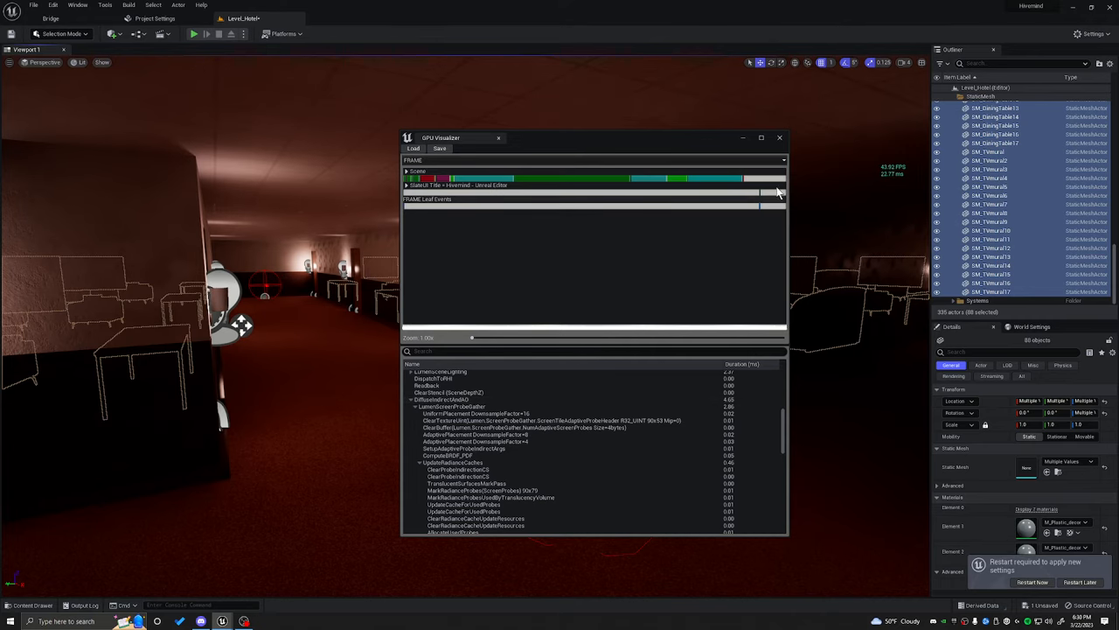
pyautogui.click(779, 137)
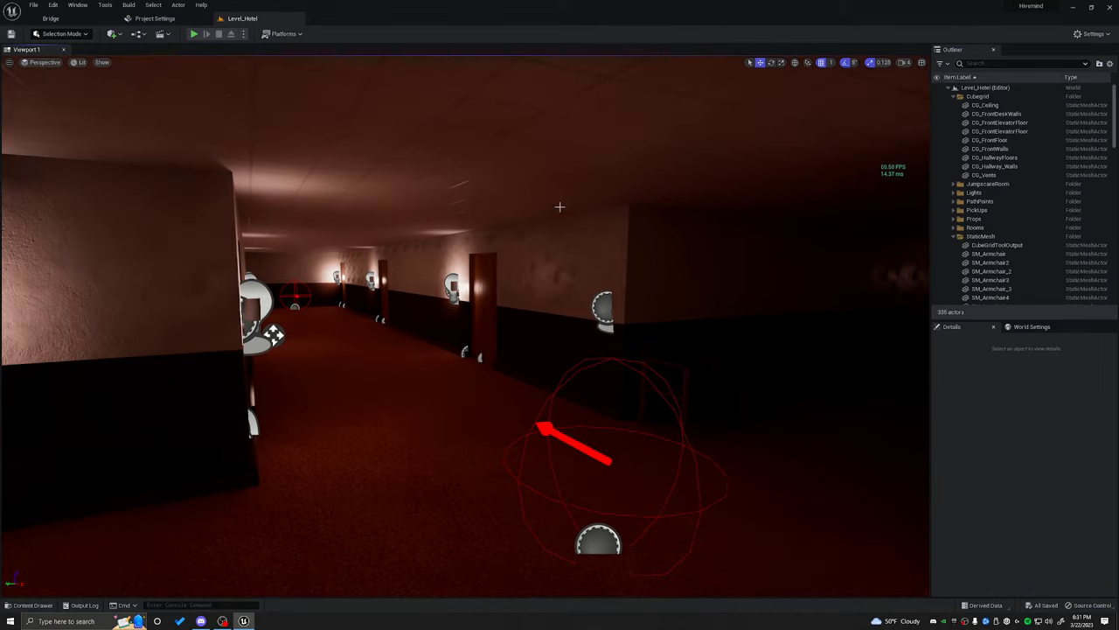
pyautogui.moveTo(290, 553)
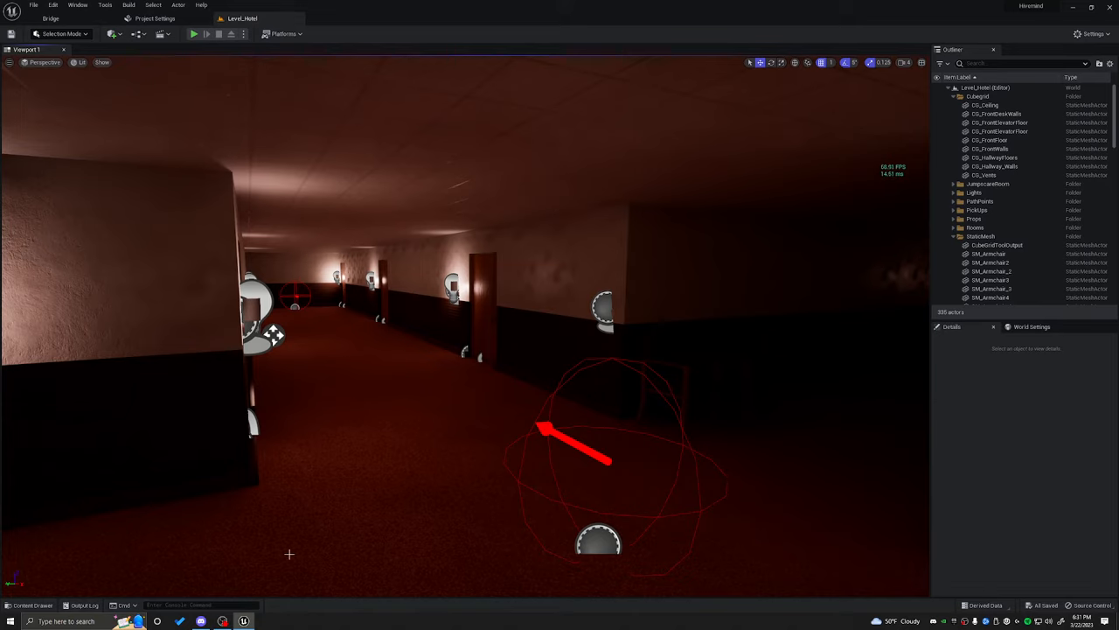
# Step: Capture a new profilegpu snapshot and expand DiffuseIndirectAndAO and LumenScreenProbeGather timings (~4.35 ms)
pyautogui.write('profi')
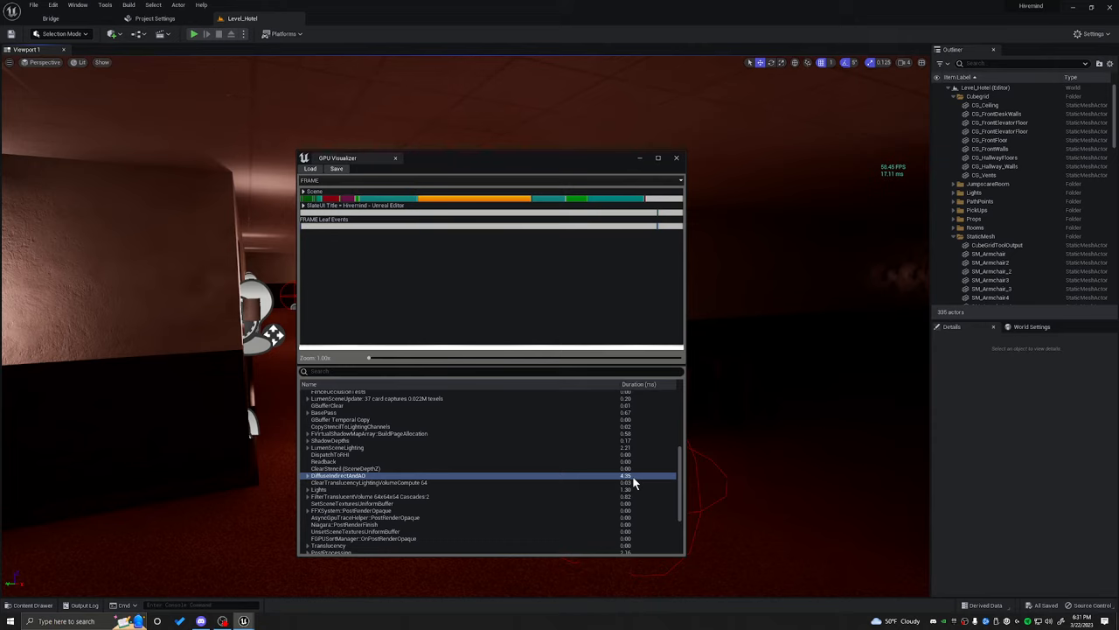
pyautogui.moveTo(578, 492)
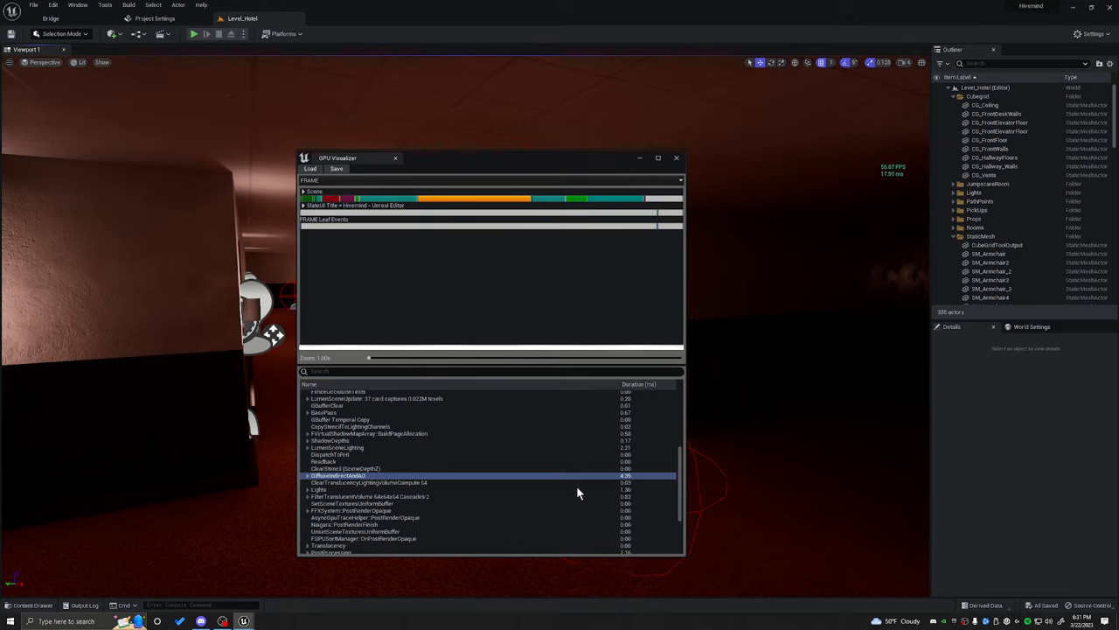
pyautogui.click(307, 474)
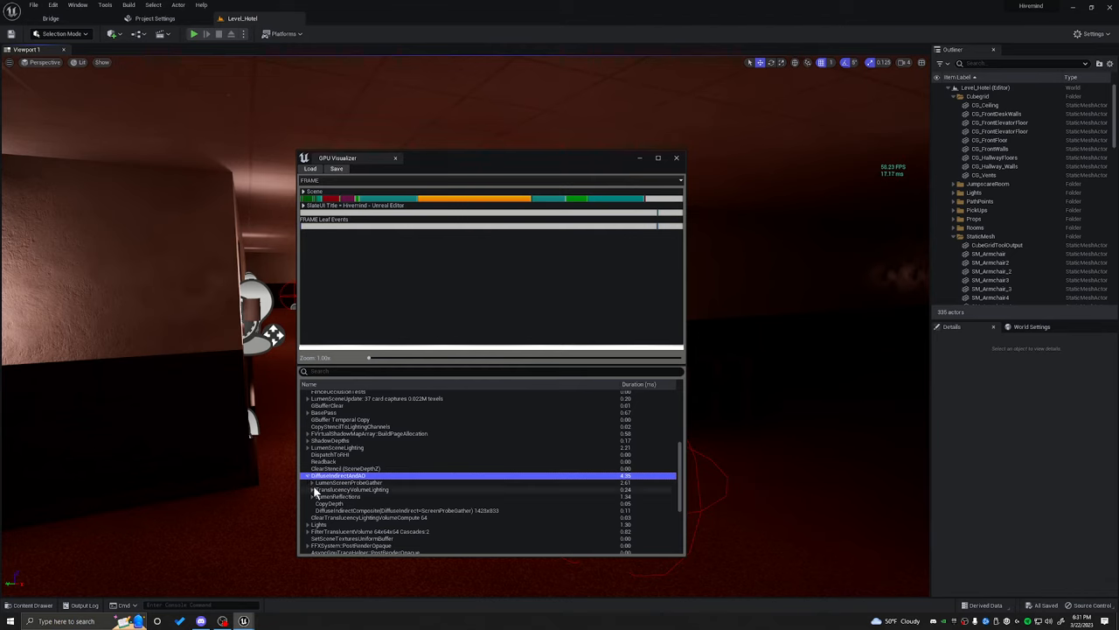
pyautogui.click(312, 454)
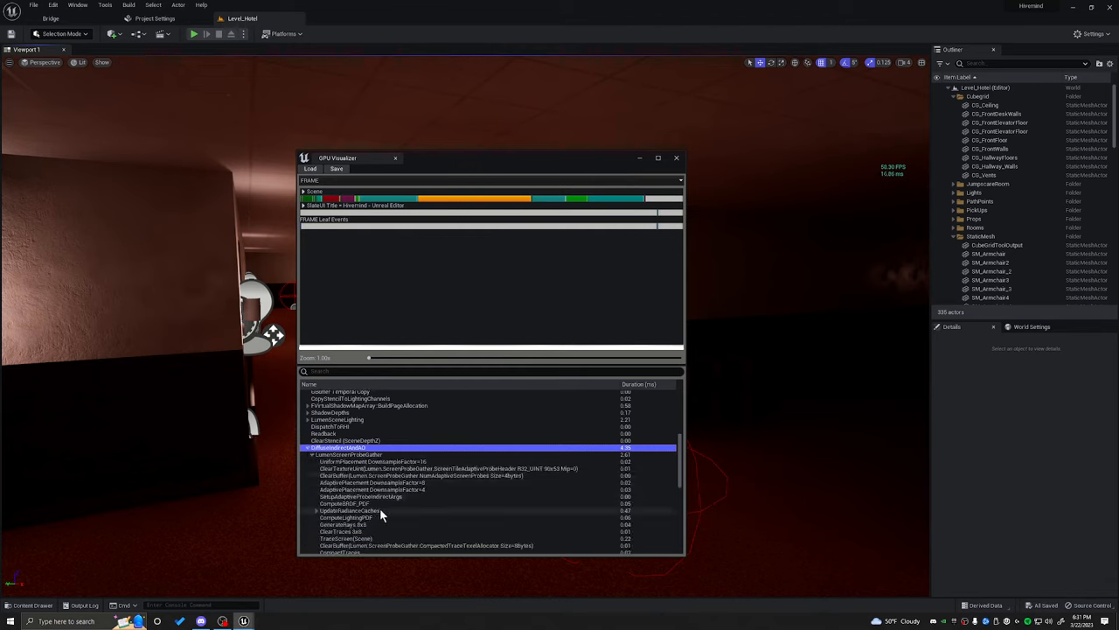
pyautogui.scroll(-3)
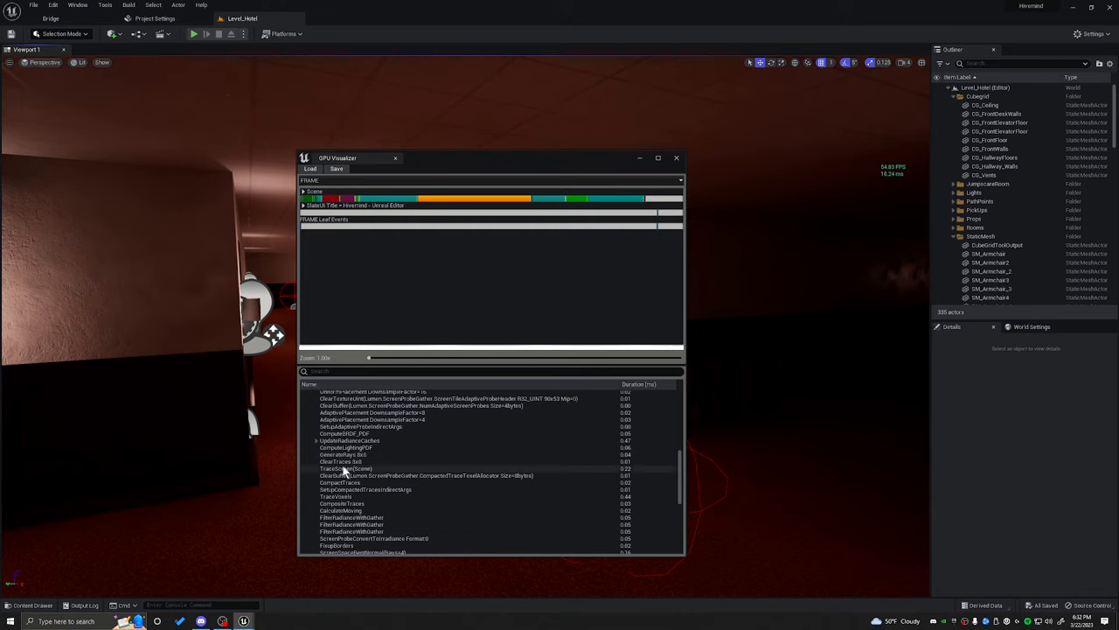
pyautogui.moveTo(393, 490)
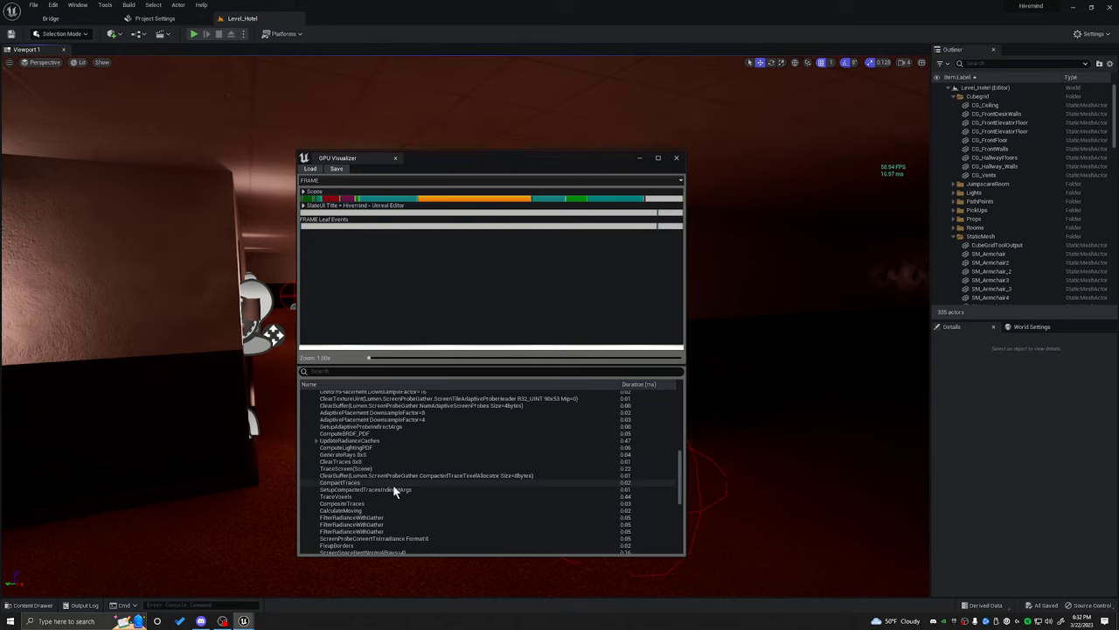
pyautogui.scroll(-3)
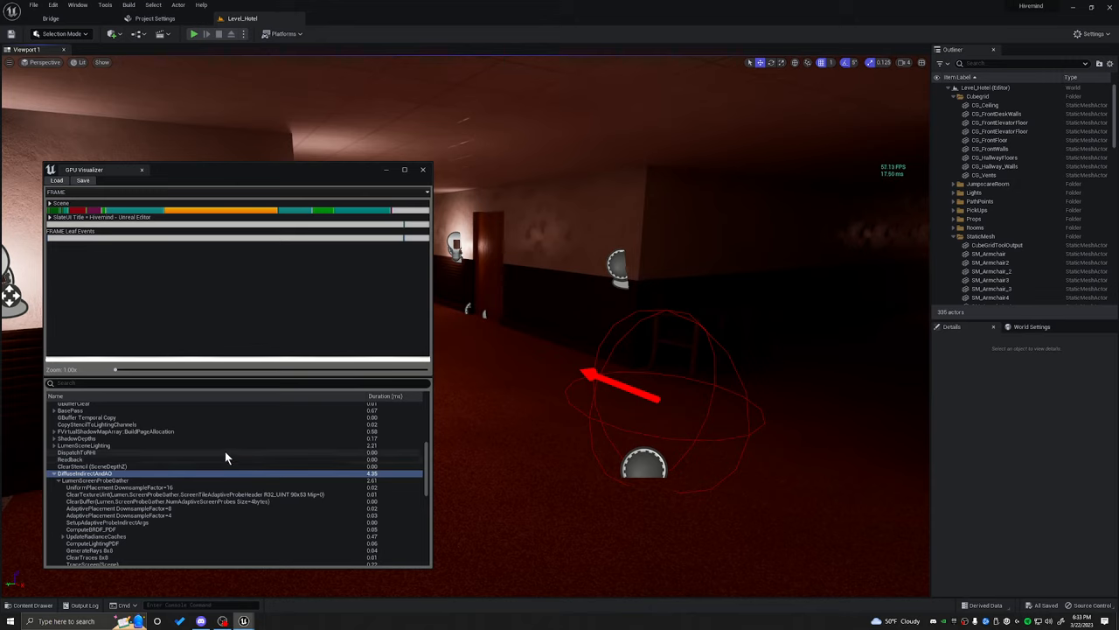
pyautogui.moveTo(193, 469)
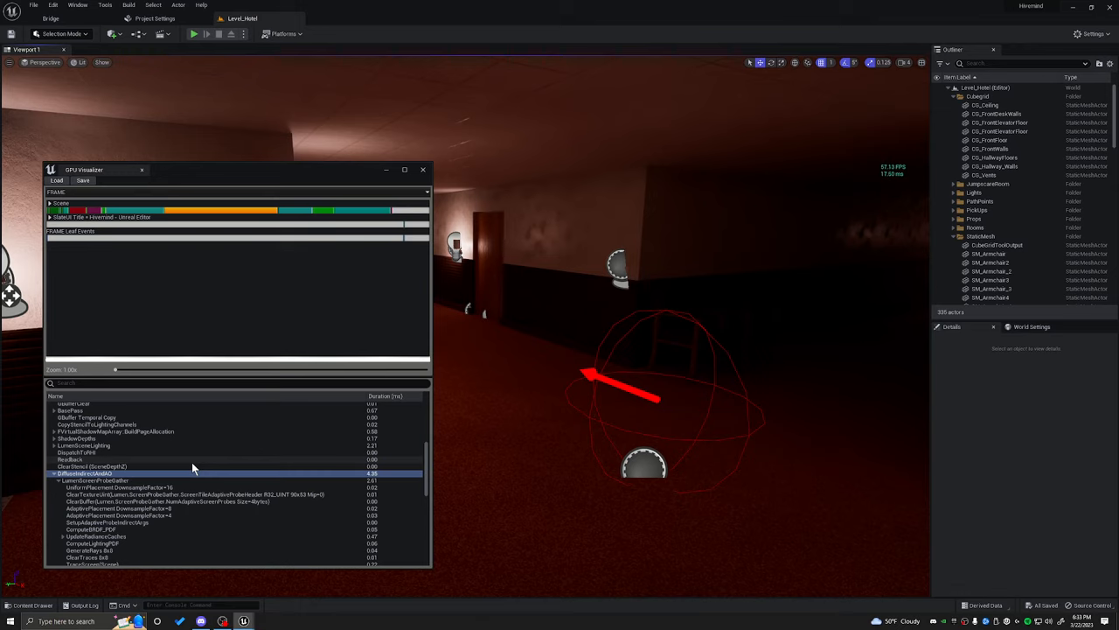
pyautogui.scroll(-3)
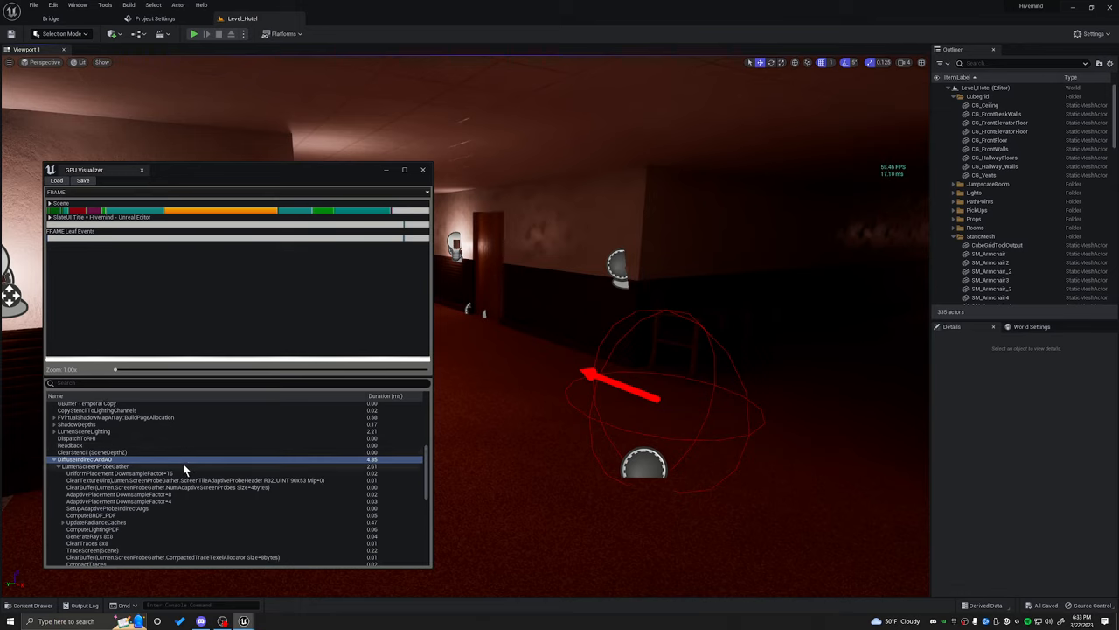
pyautogui.scroll(-3)
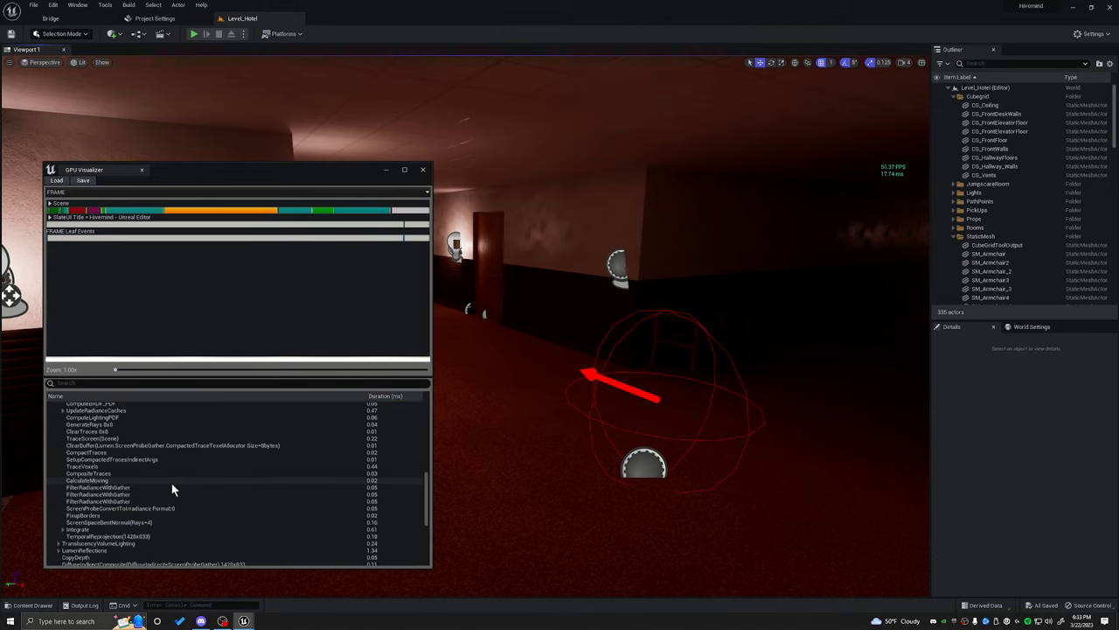
pyautogui.moveTo(232, 295)
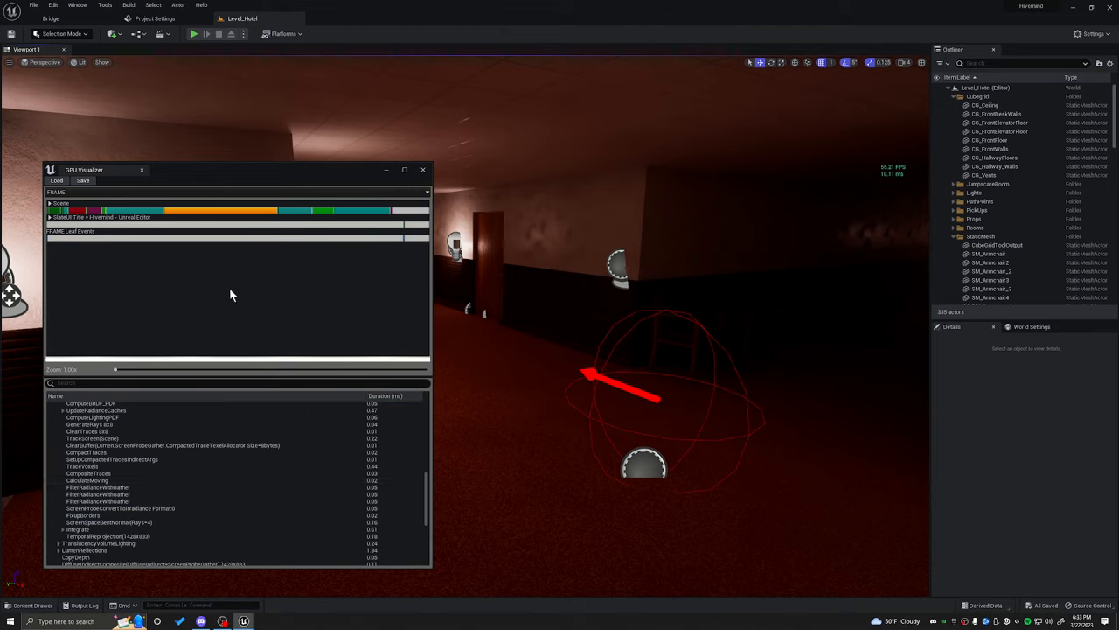